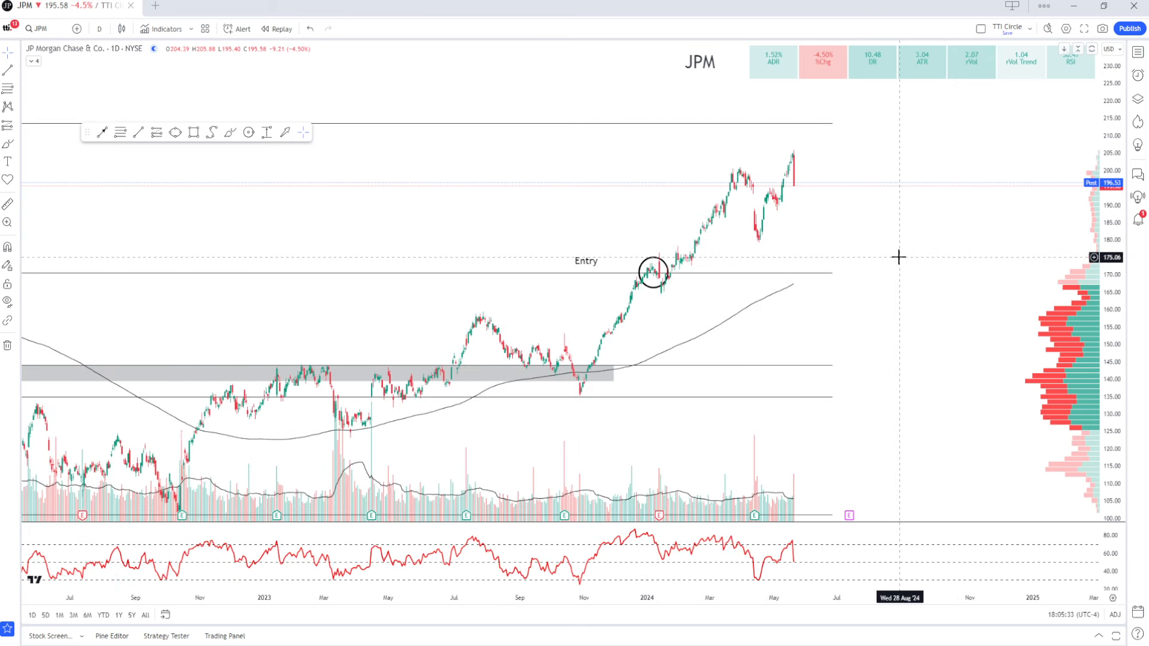
{"action": "mouse_move", "coordinate": [903, 255]}
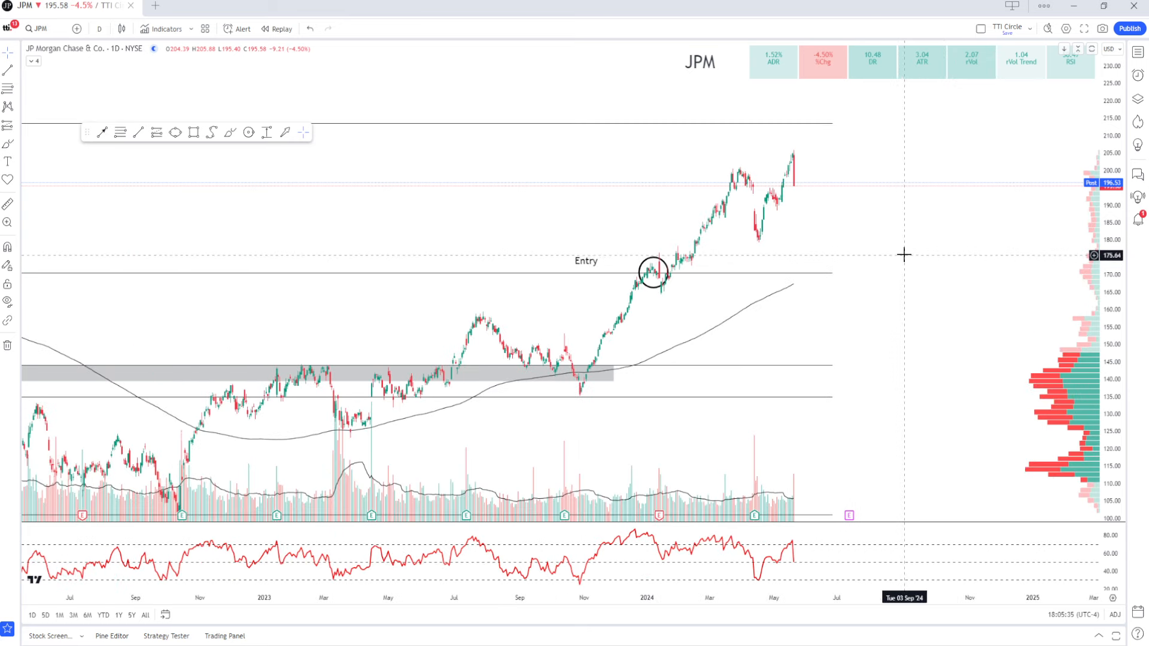
{"action": "mouse_move", "coordinate": [902, 258]}
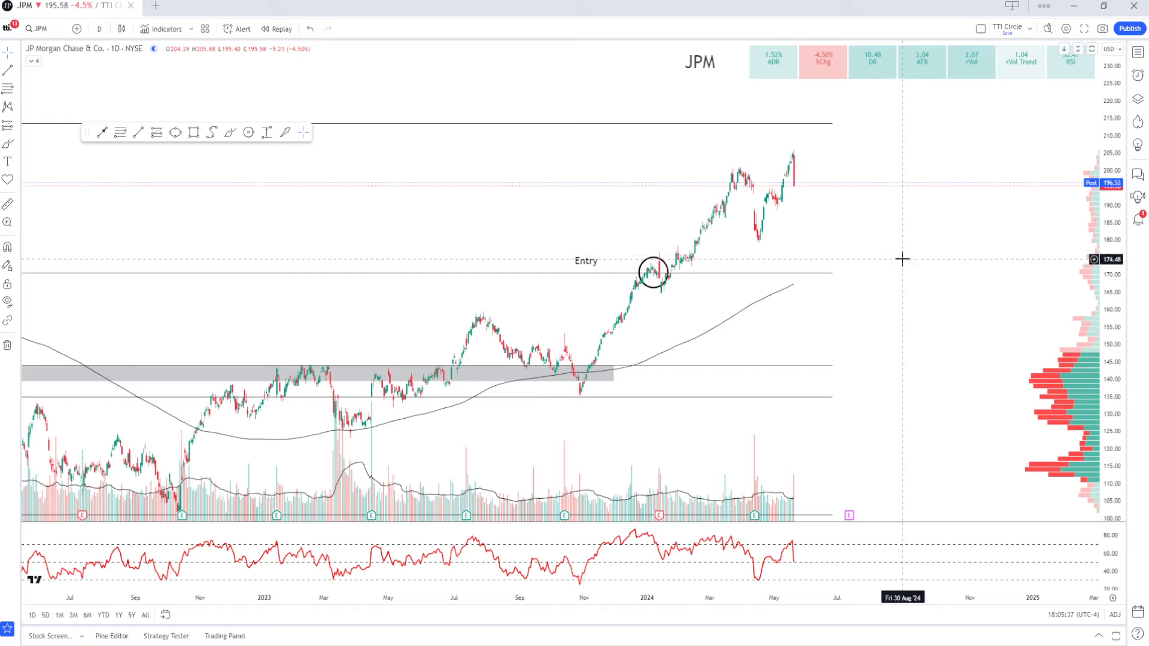
{"action": "mouse_move", "coordinate": [895, 254]}
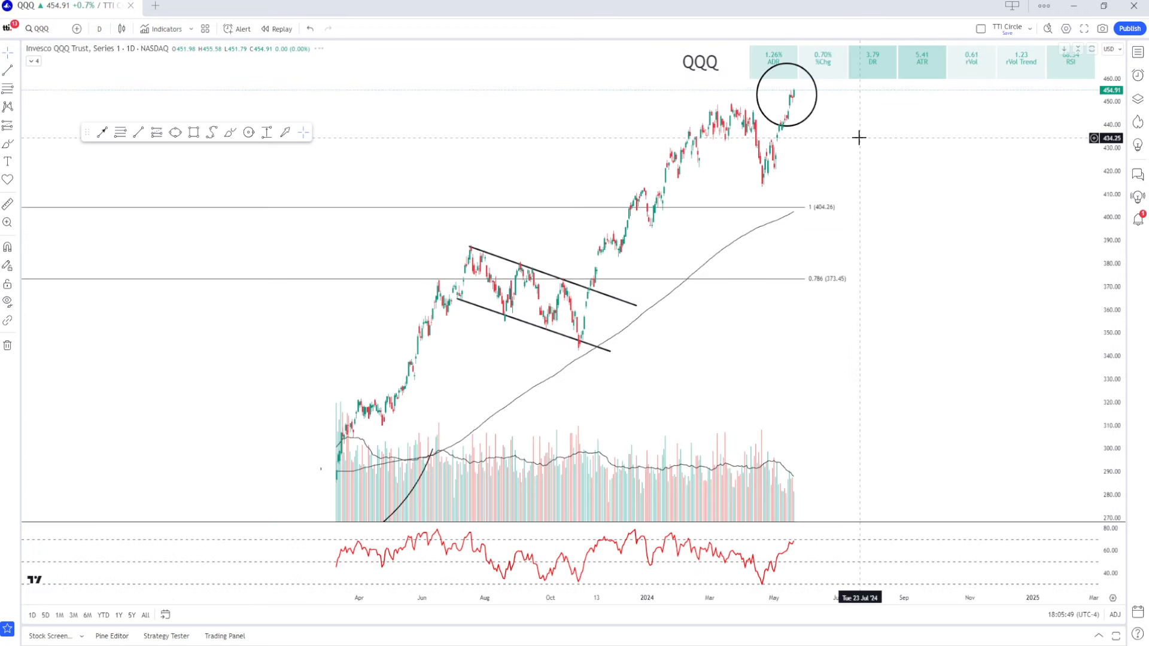
- Widen the QQQ chart to show its rounded base back to 2020
{"action": "scroll", "scroll_direction": "down", "scroll_amount": 3}
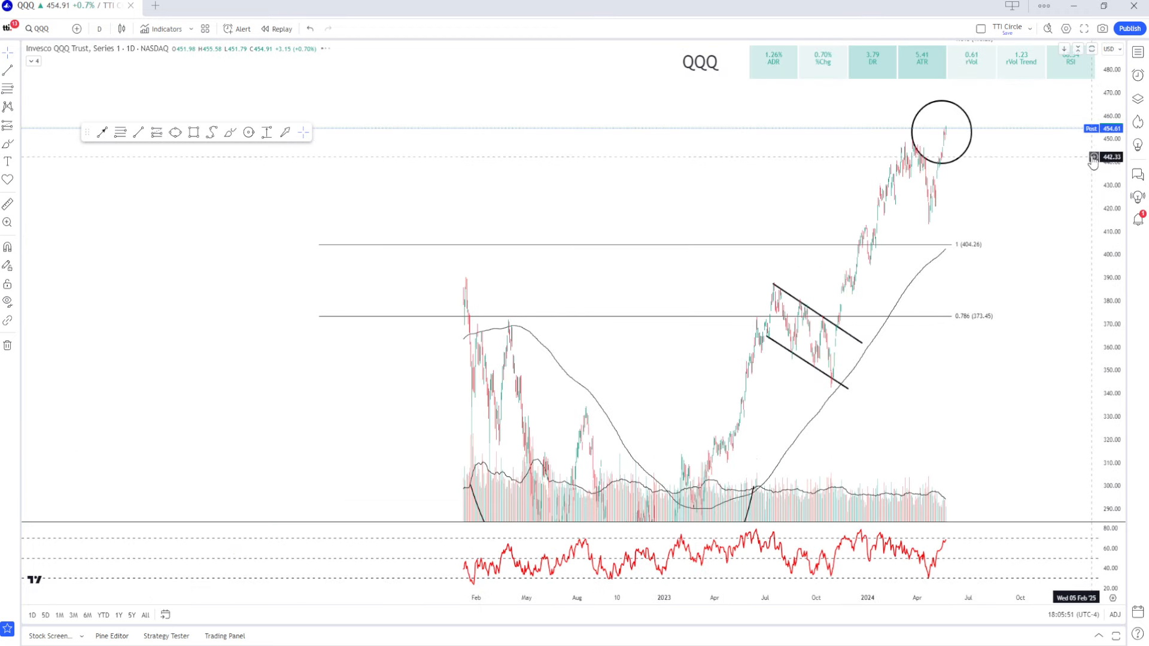
{"action": "scroll", "scroll_direction": "down", "scroll_amount": 3}
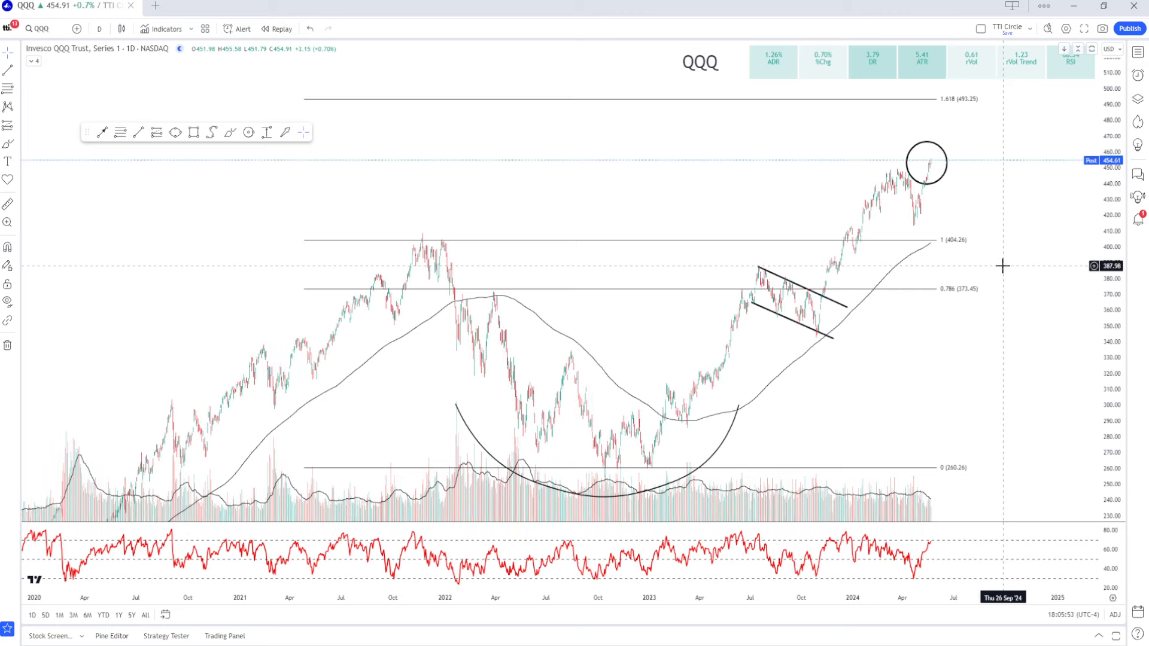
{"action": "left_click", "coordinate": [38, 28]}
{"action": "type", "text": "XLK"}
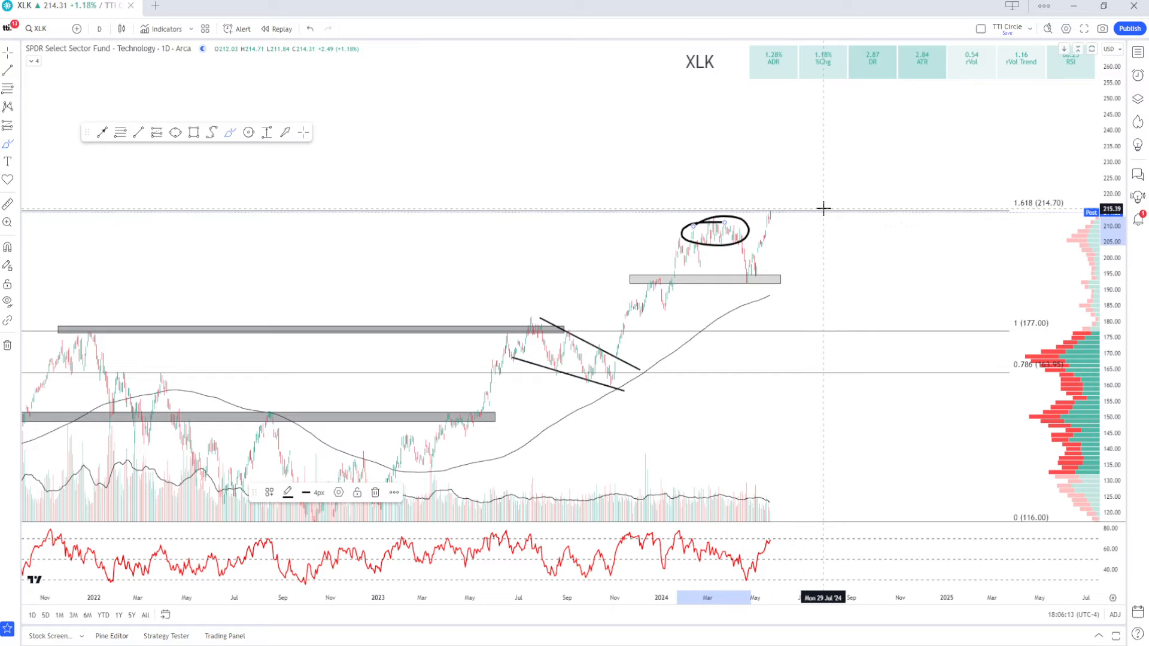
{"action": "mouse_move", "coordinate": [785, 198]}
{"action": "type", "text": "SMH"}
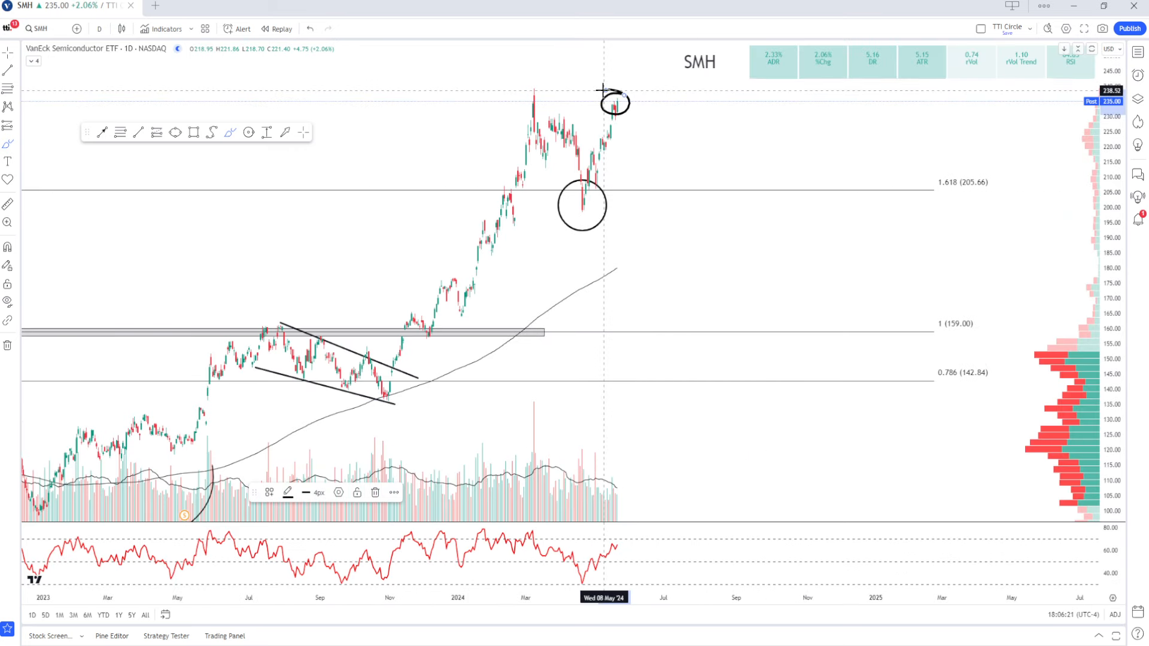
{"action": "mouse_move", "coordinate": [301, 94]}
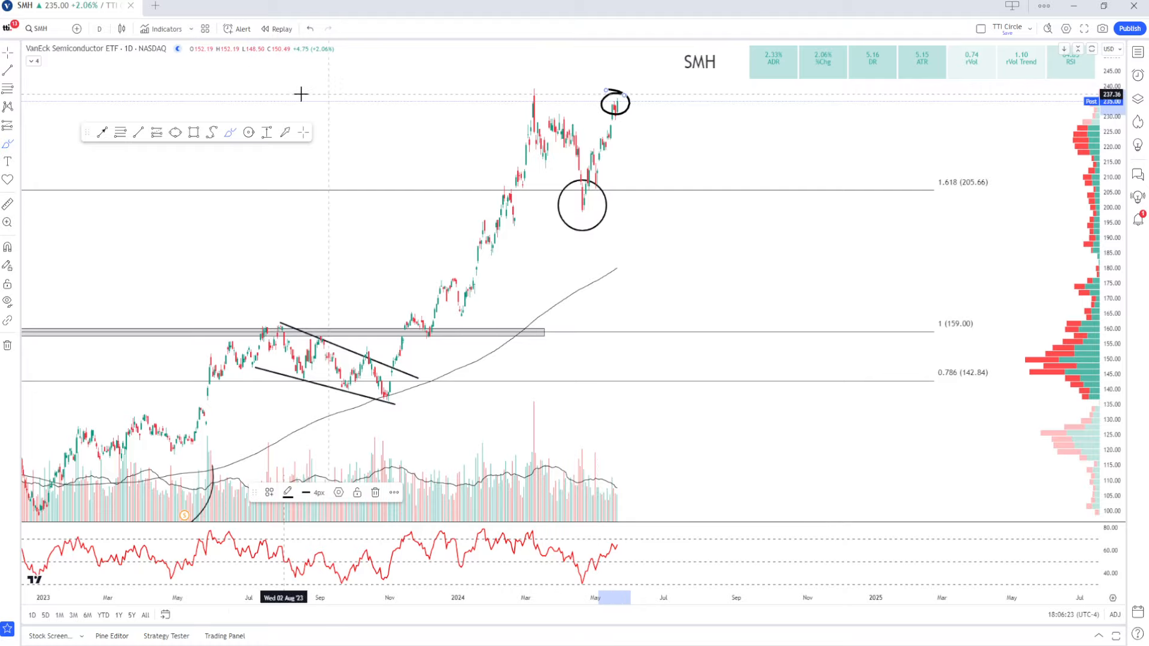
- Widen the SMH chart back to its rounded 2022 base
{"action": "scroll", "scroll_direction": "down", "scroll_amount": 3}
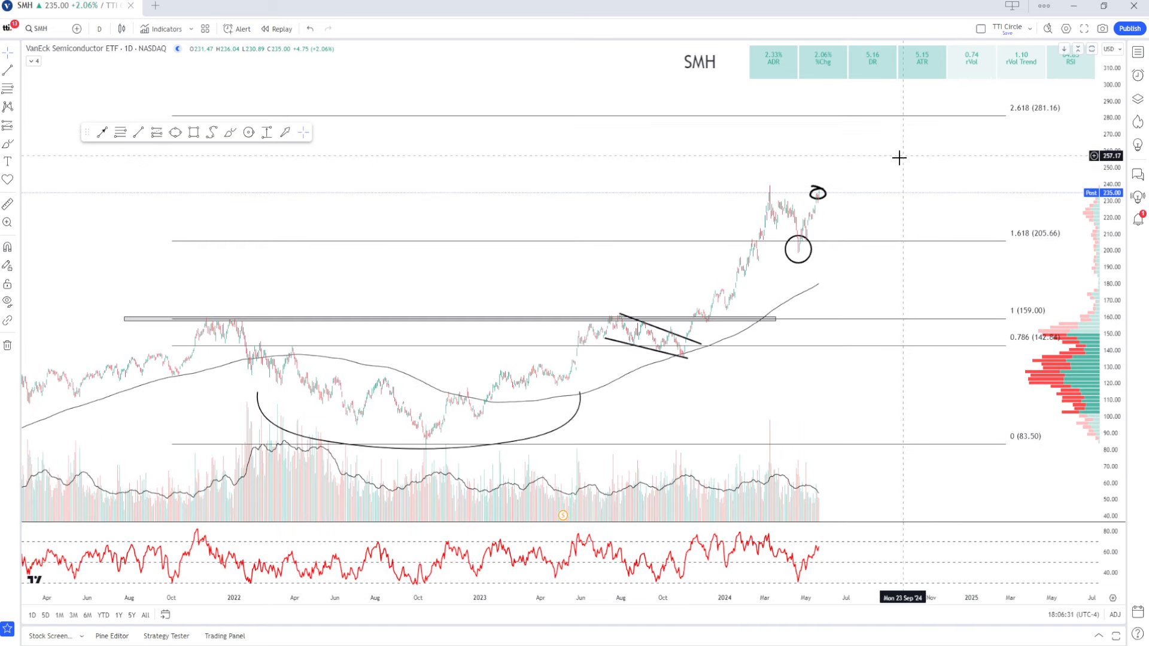
{"action": "mouse_move", "coordinate": [841, 202]}
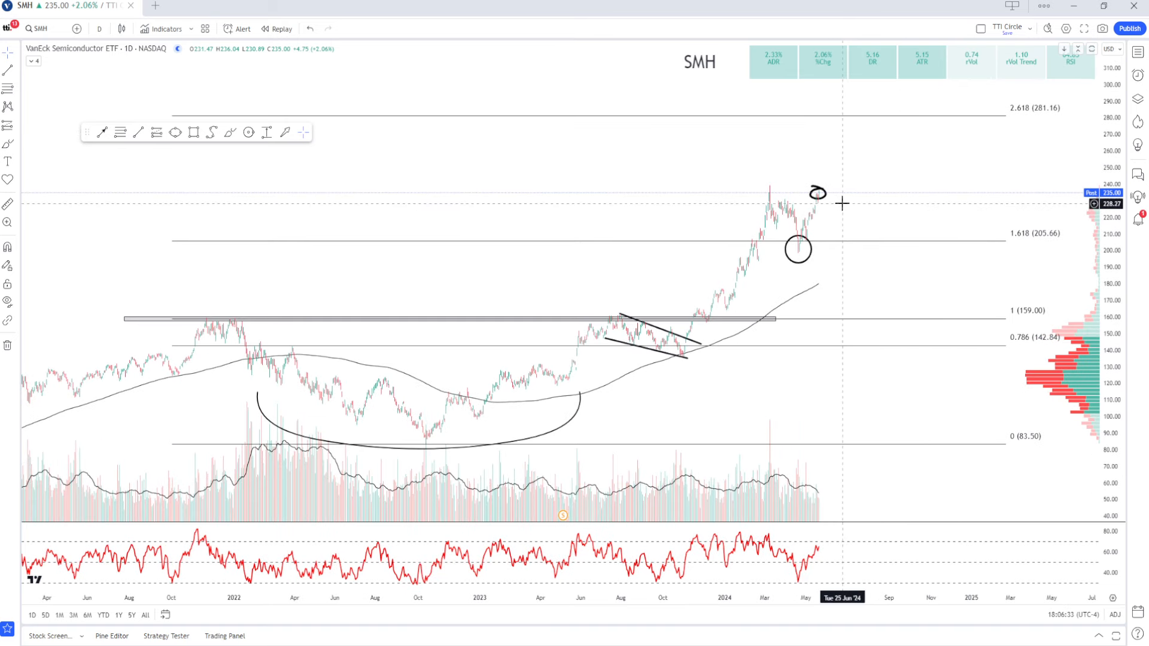
{"action": "mouse_move", "coordinate": [871, 156]}
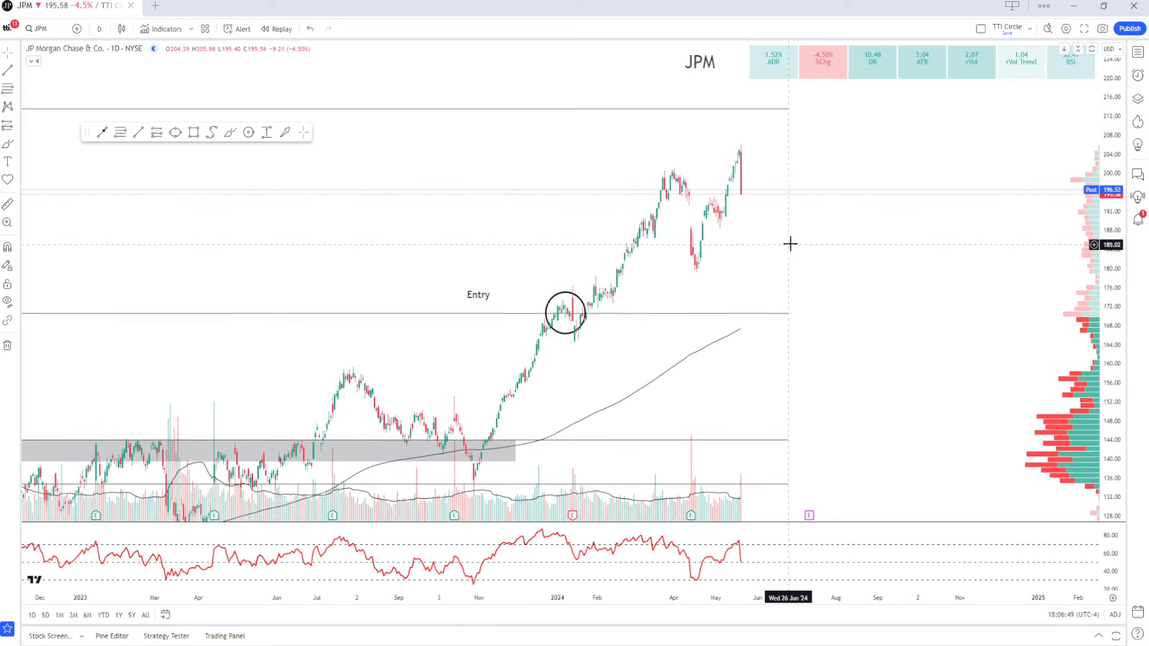
- Widen the JPM chart's date range, then search for the BAC symbol
{"action": "scroll", "scroll_direction": "down", "scroll_amount": 3}
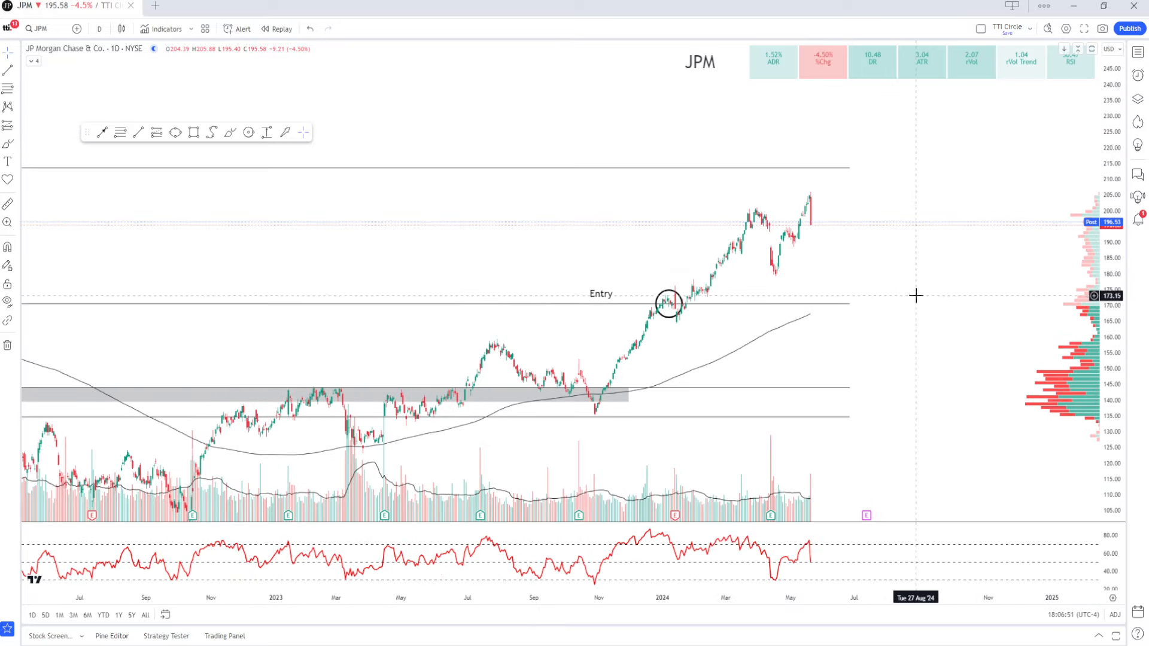
{"action": "mouse_move", "coordinate": [916, 274]}
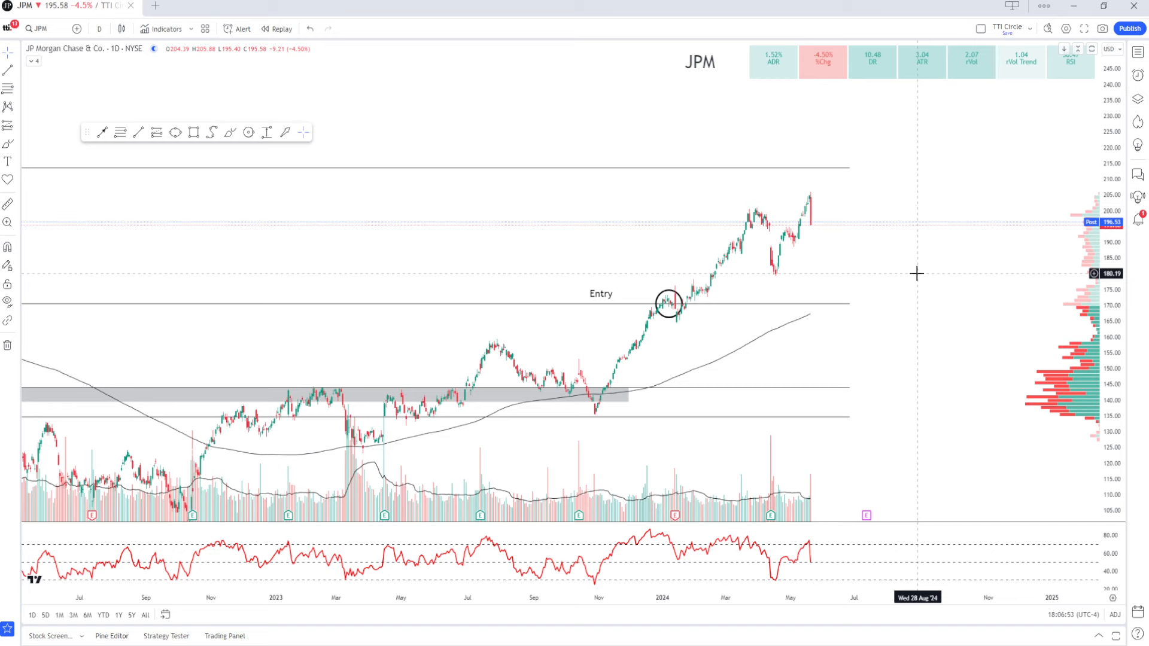
{"action": "mouse_move", "coordinate": [744, 195]}
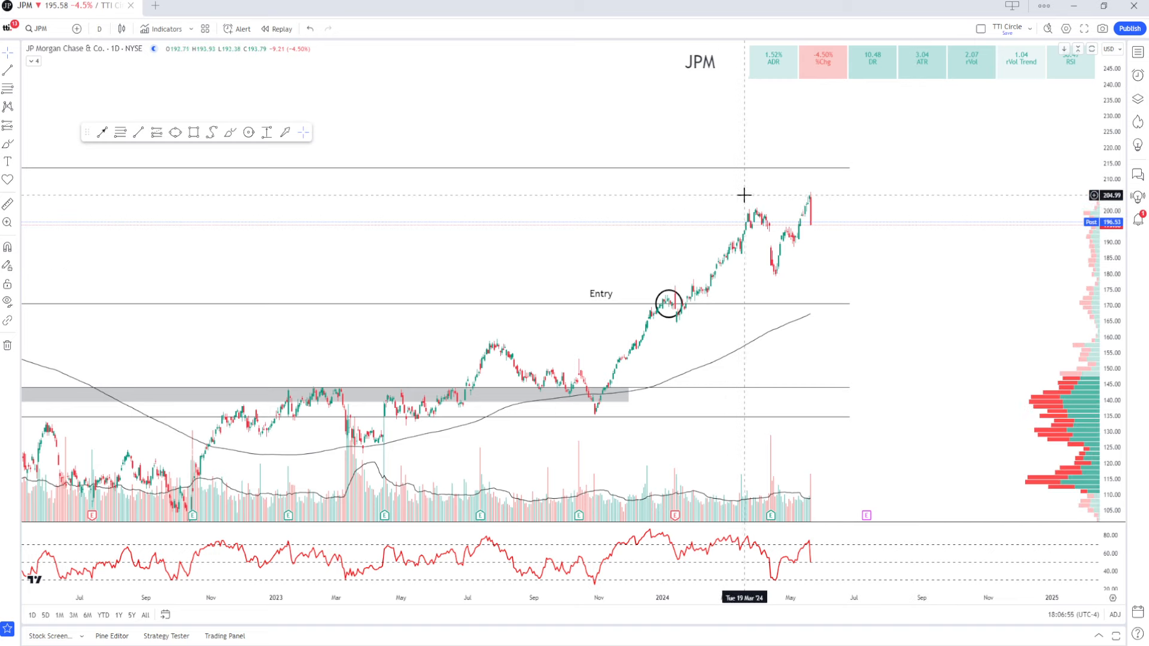
{"action": "type", "text": "BAC"}
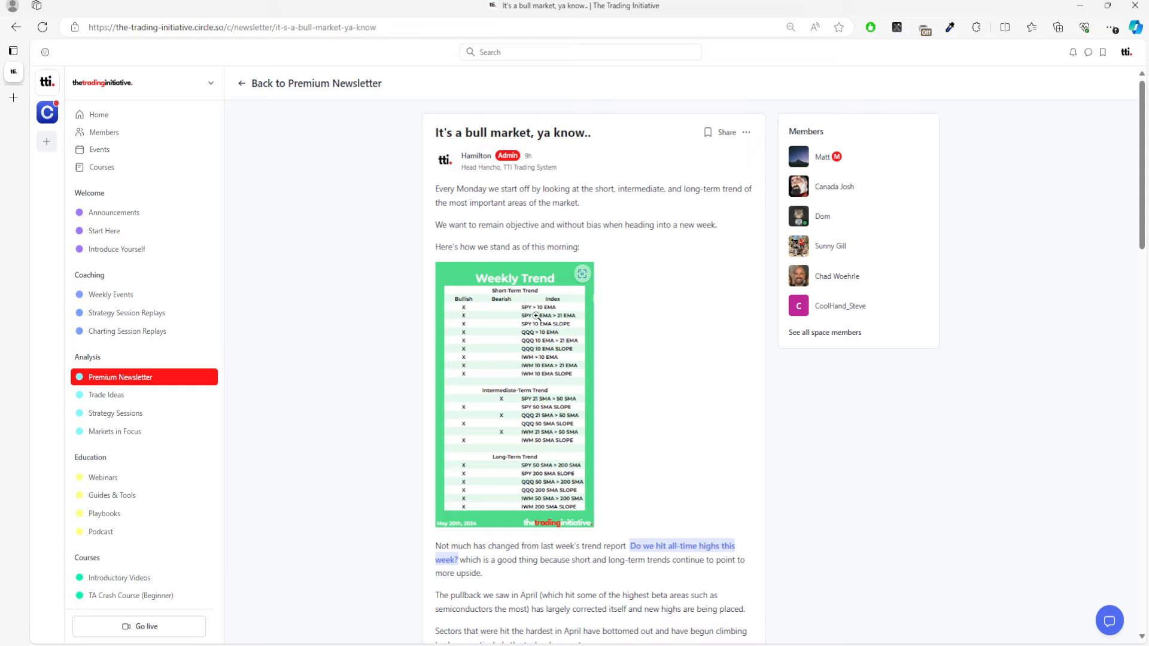
{"action": "mouse_move", "coordinate": [549, 358]}
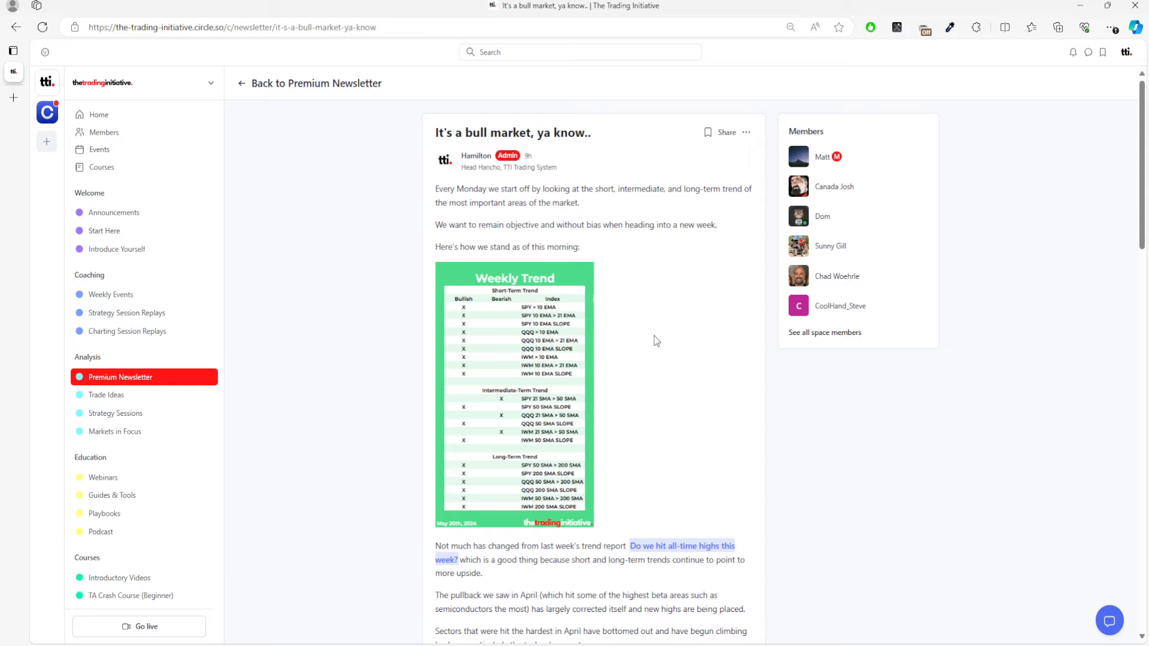
{"action": "mouse_move", "coordinate": [637, 320]}
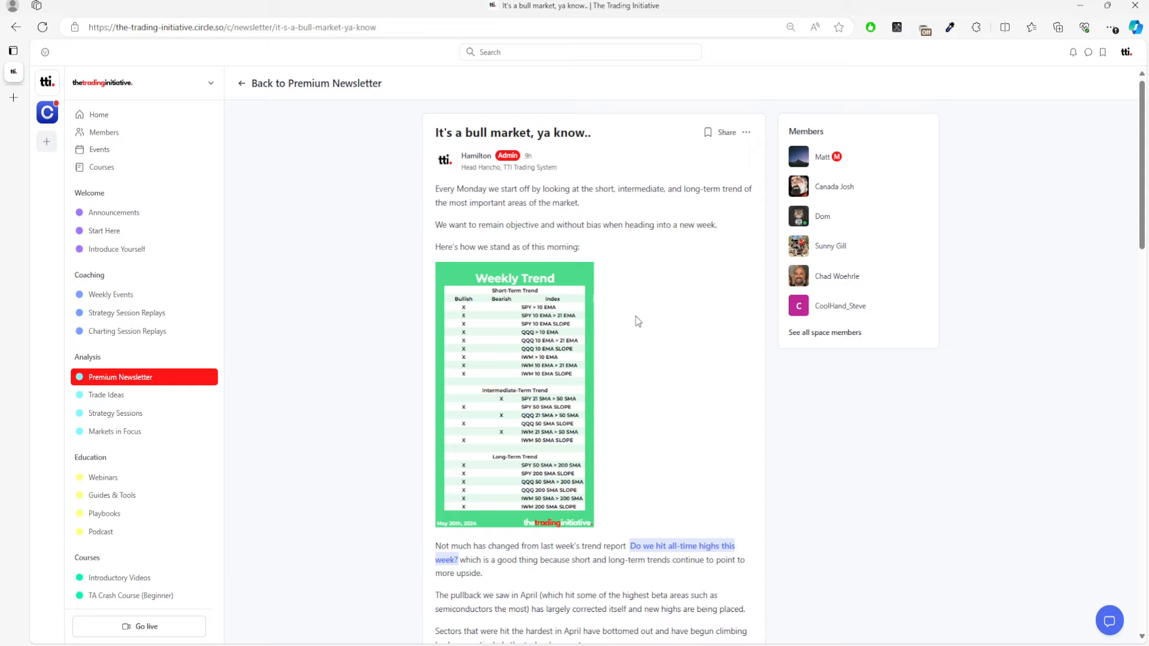
{"action": "mouse_move", "coordinate": [654, 303]}
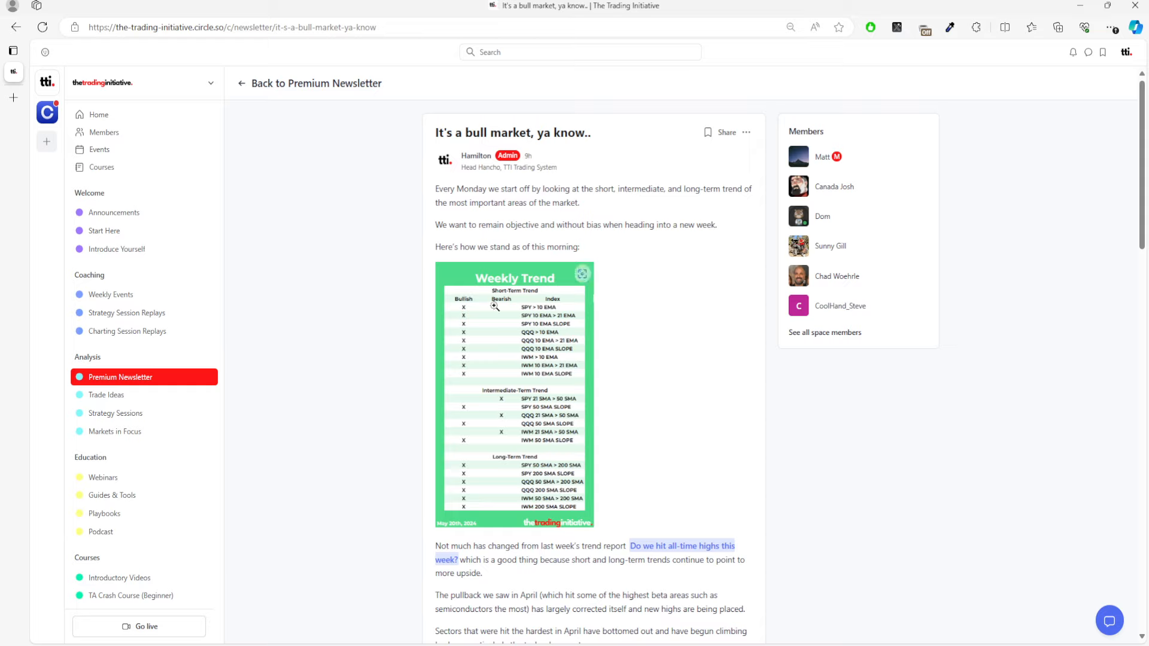
{"action": "mouse_move", "coordinate": [482, 297]}
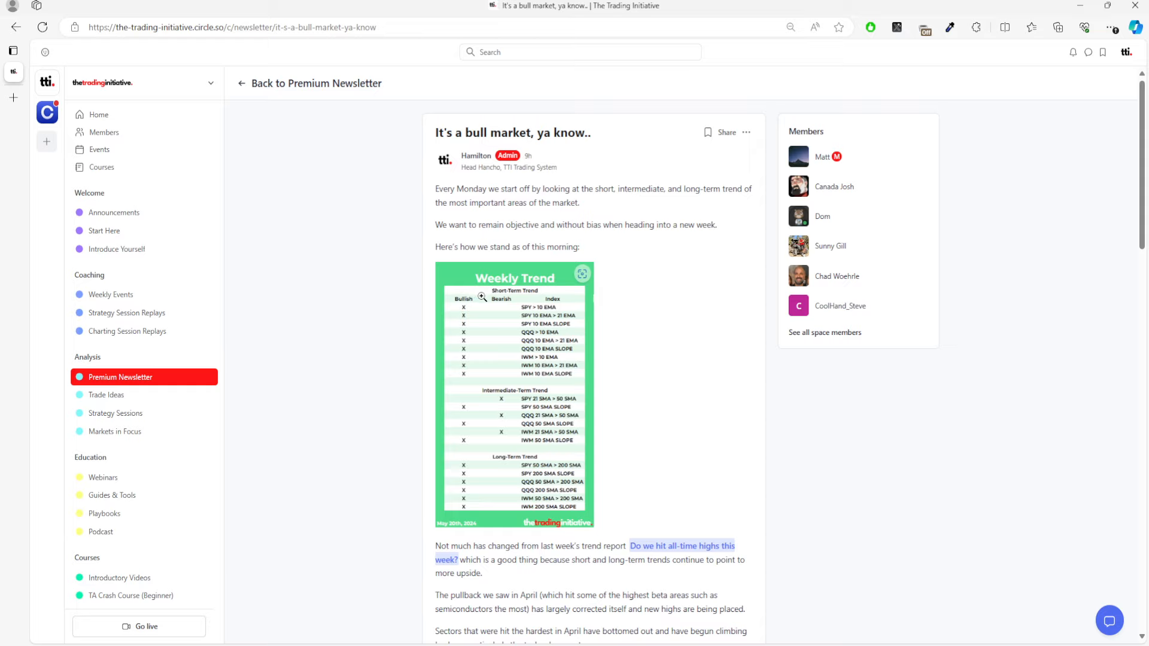
{"action": "mouse_move", "coordinate": [481, 337]}
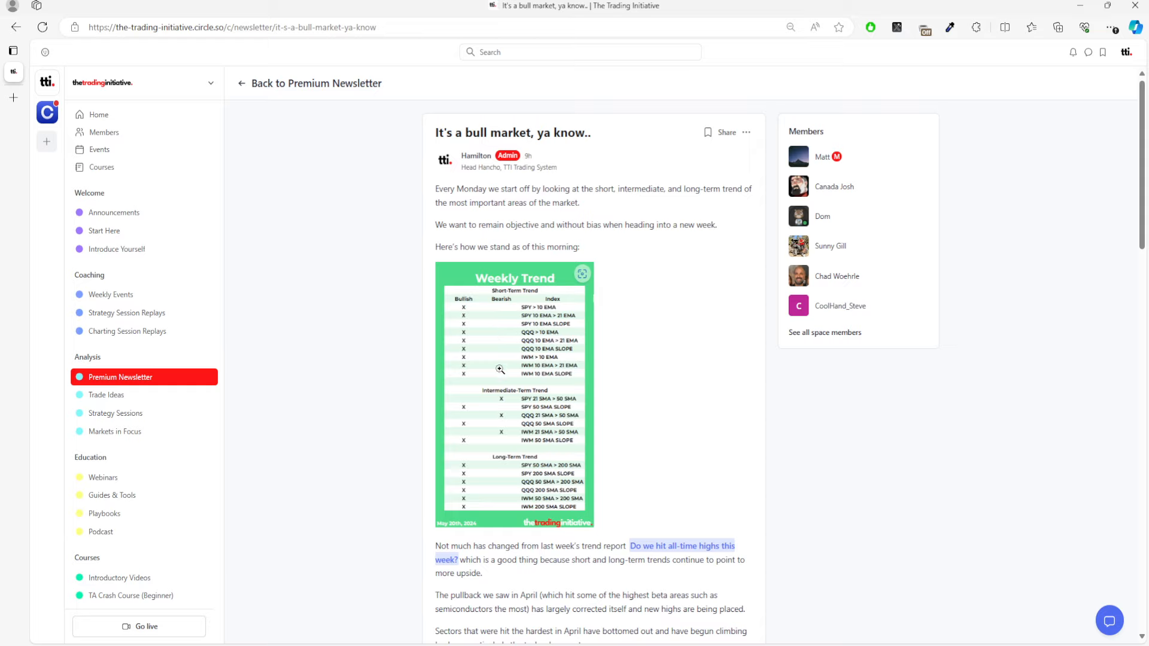
{"action": "mouse_move", "coordinate": [529, 408]}
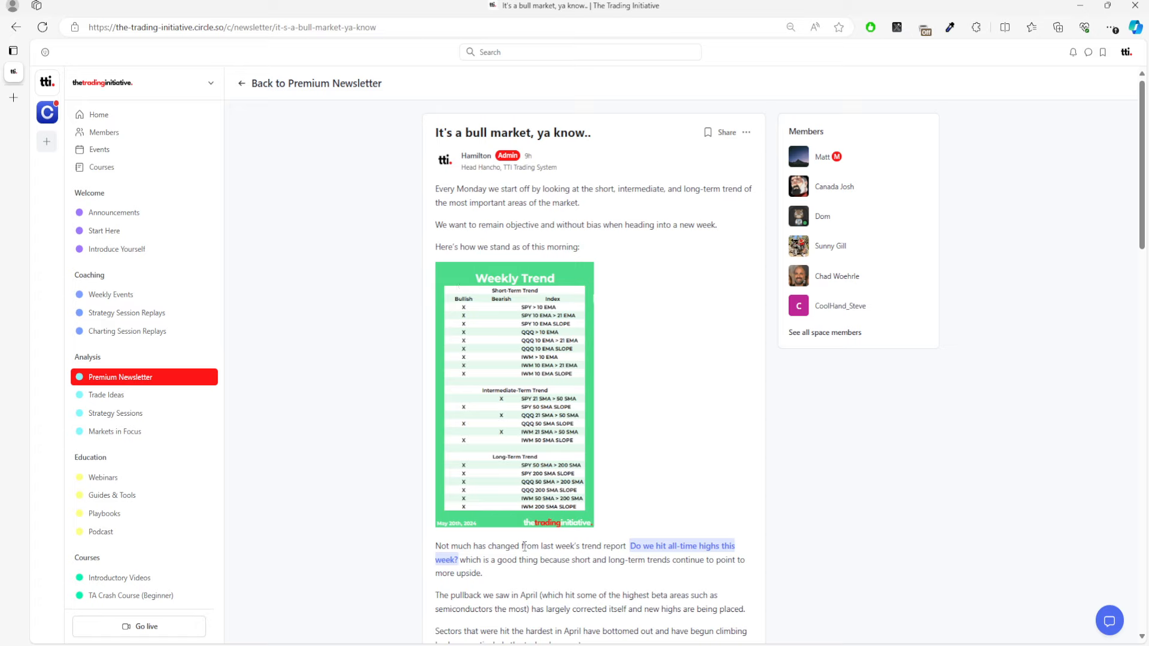
{"action": "mouse_move", "coordinate": [686, 386]}
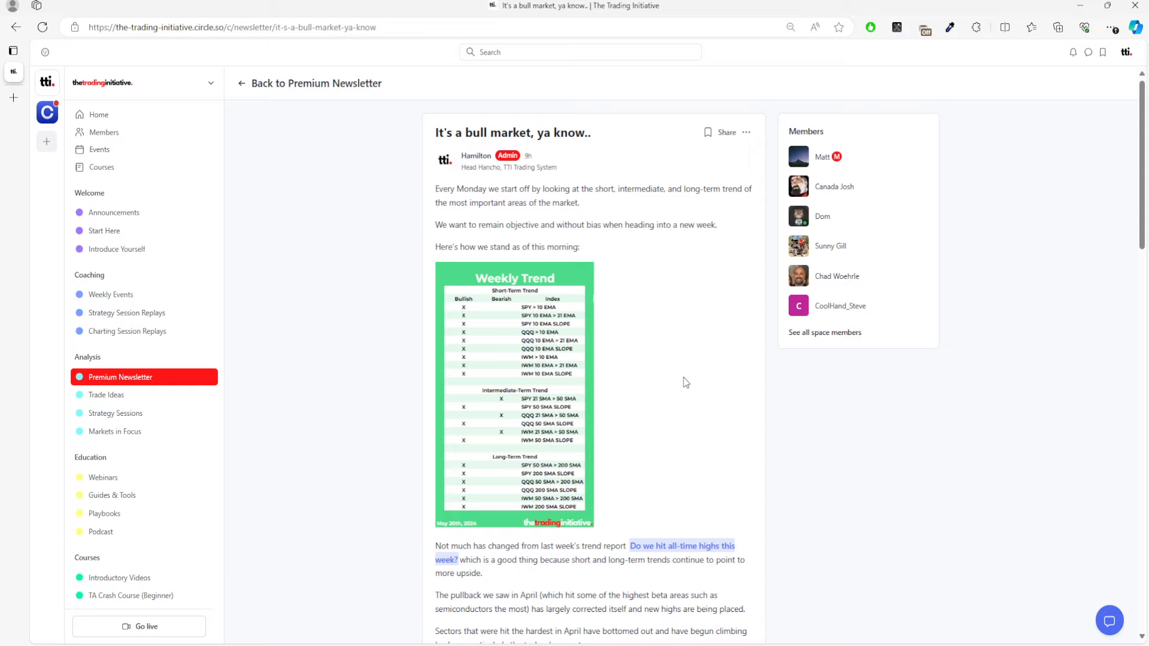
{"action": "mouse_move", "coordinate": [669, 365]}
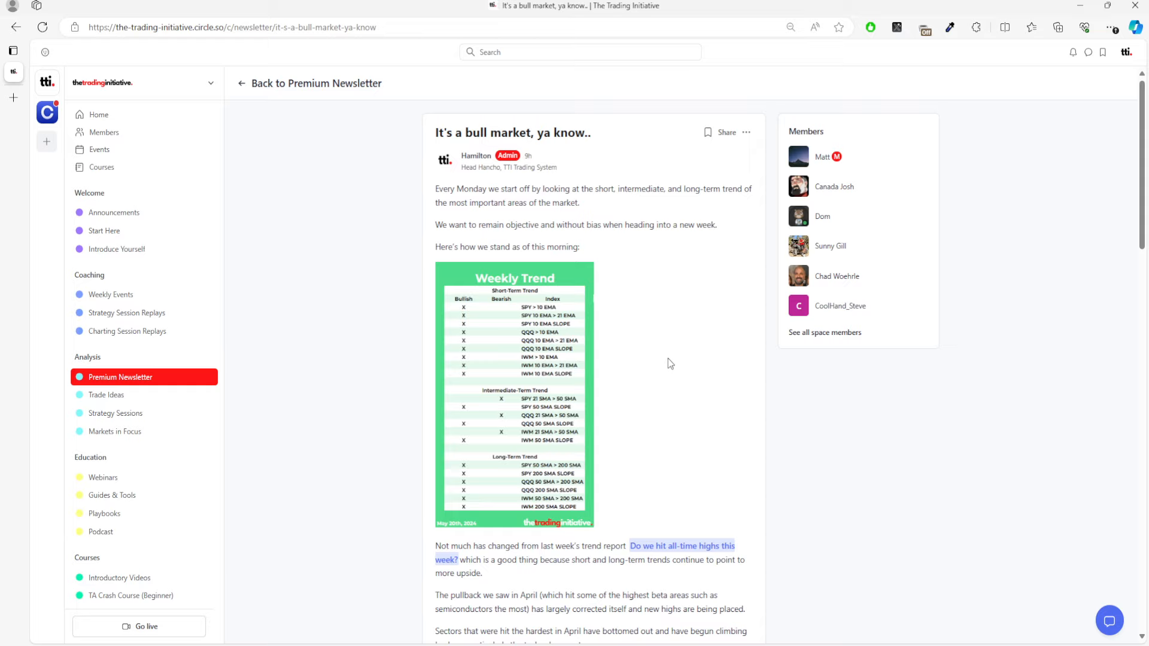
{"action": "mouse_move", "coordinate": [680, 362]}
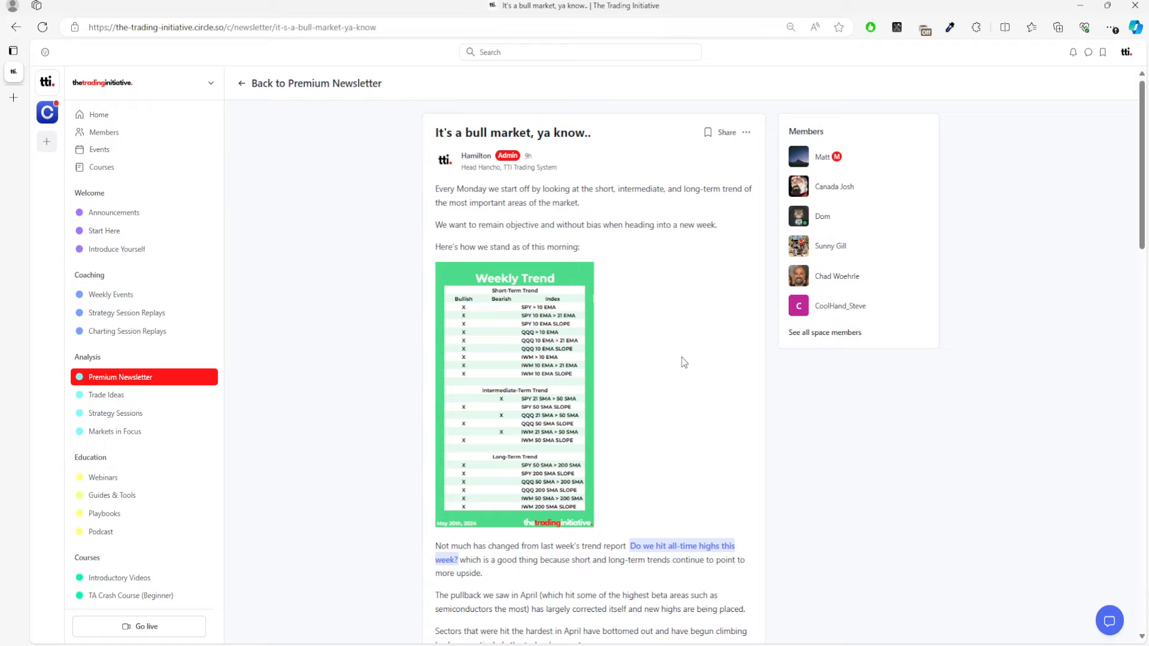
- Read down the bull-market post and enlarge its gold and silver breakout chart
{"action": "scroll", "scroll_direction": "down", "scroll_amount": 3}
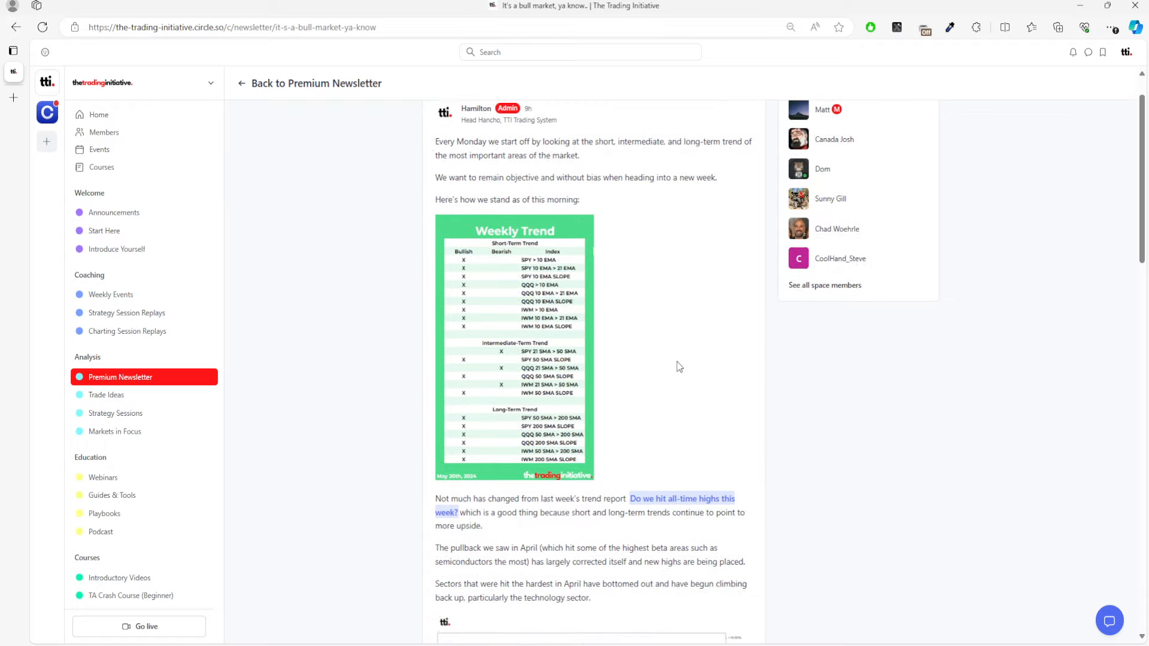
{"action": "scroll", "scroll_direction": "down", "scroll_amount": 3}
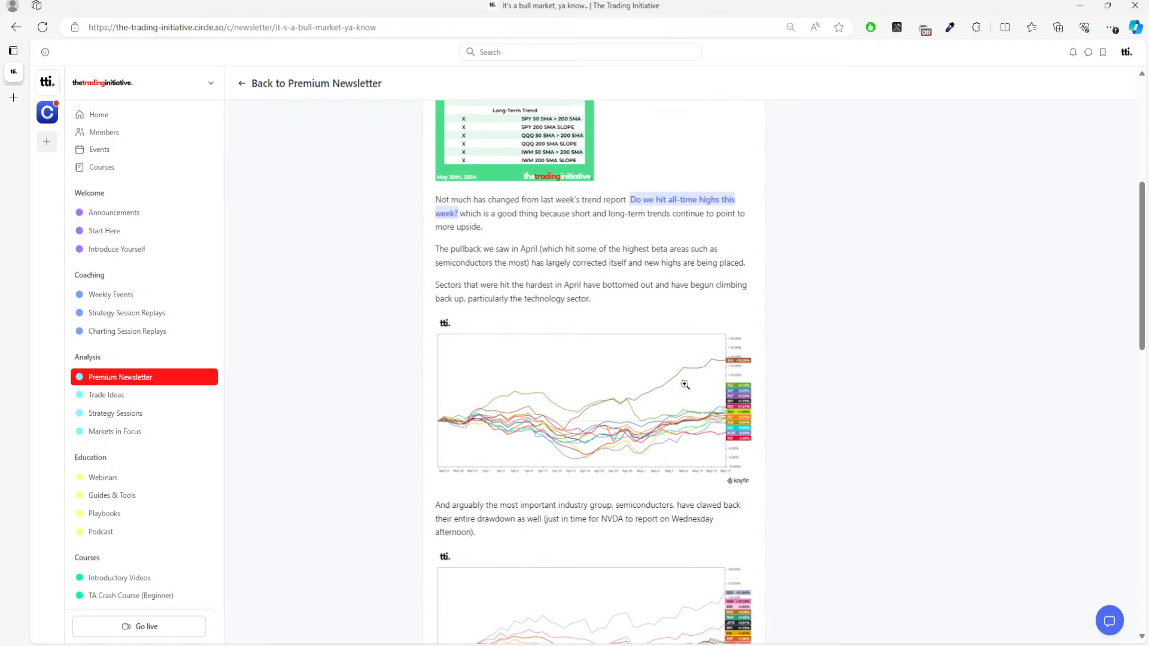
{"action": "scroll", "scroll_direction": "up", "scroll_amount": 3}
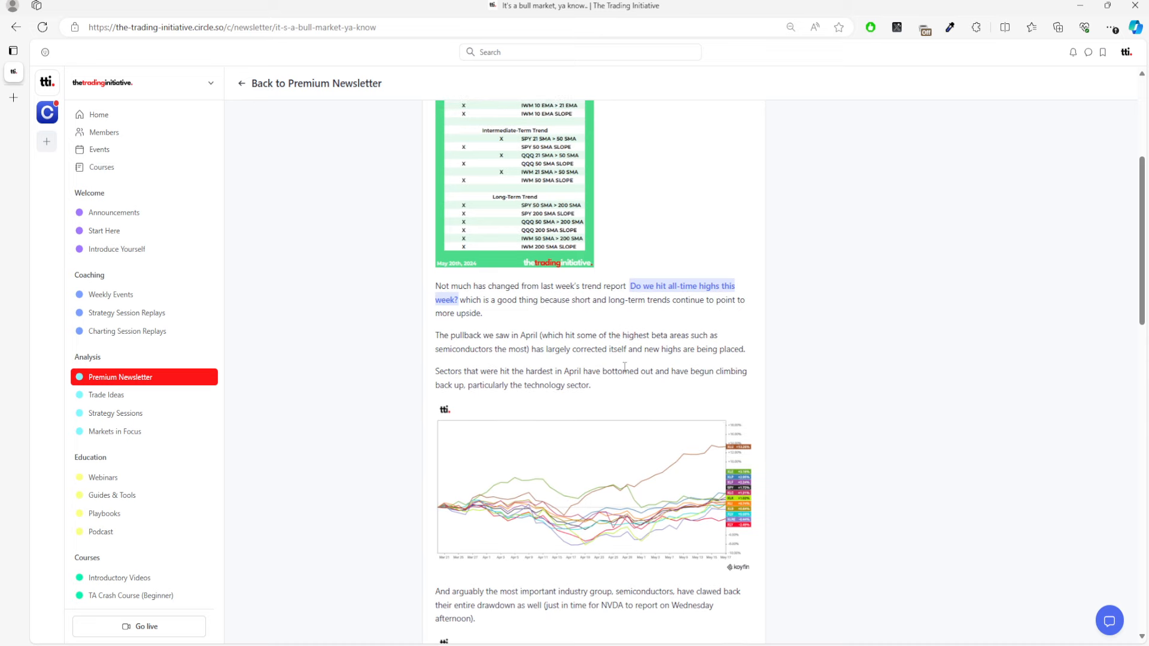
{"action": "scroll", "scroll_direction": "up", "scroll_amount": 3}
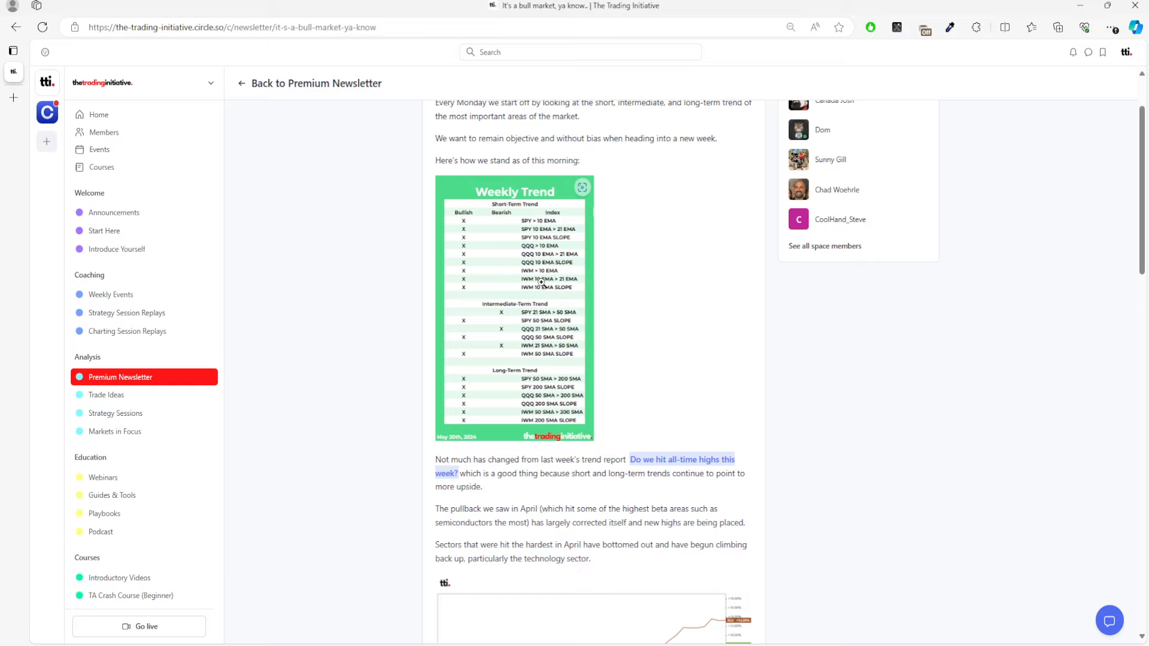
{"action": "mouse_move", "coordinate": [522, 269]}
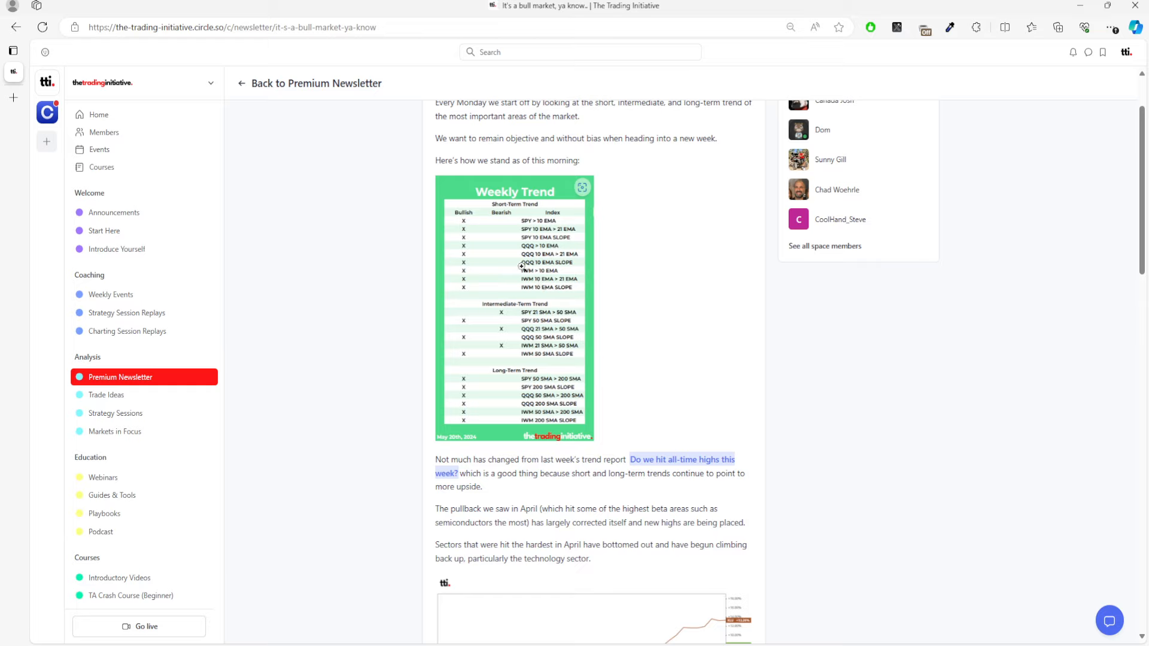
{"action": "mouse_move", "coordinate": [522, 253]}
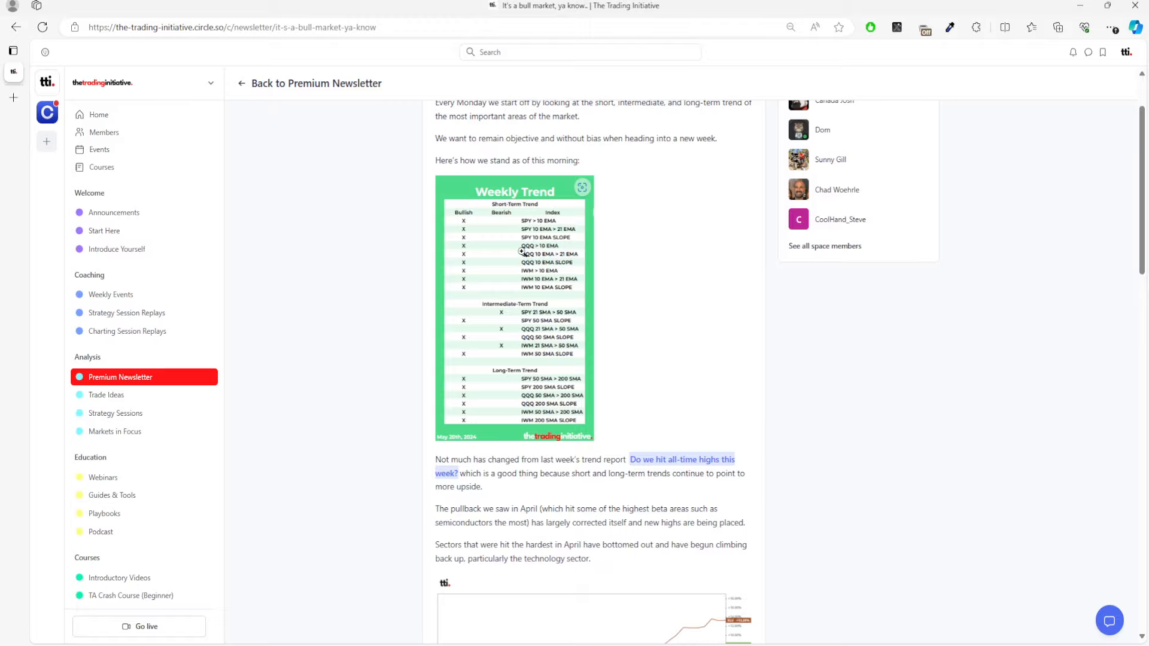
{"action": "scroll", "scroll_direction": "down", "scroll_amount": 3}
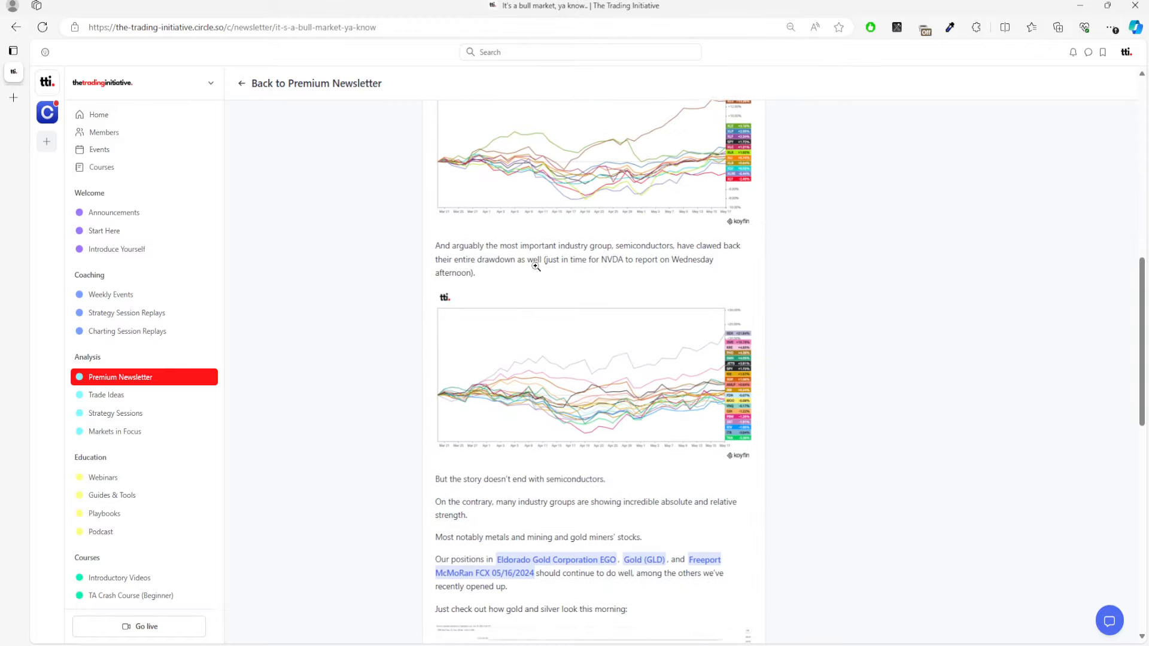
{"action": "scroll", "scroll_direction": "down", "scroll_amount": 3}
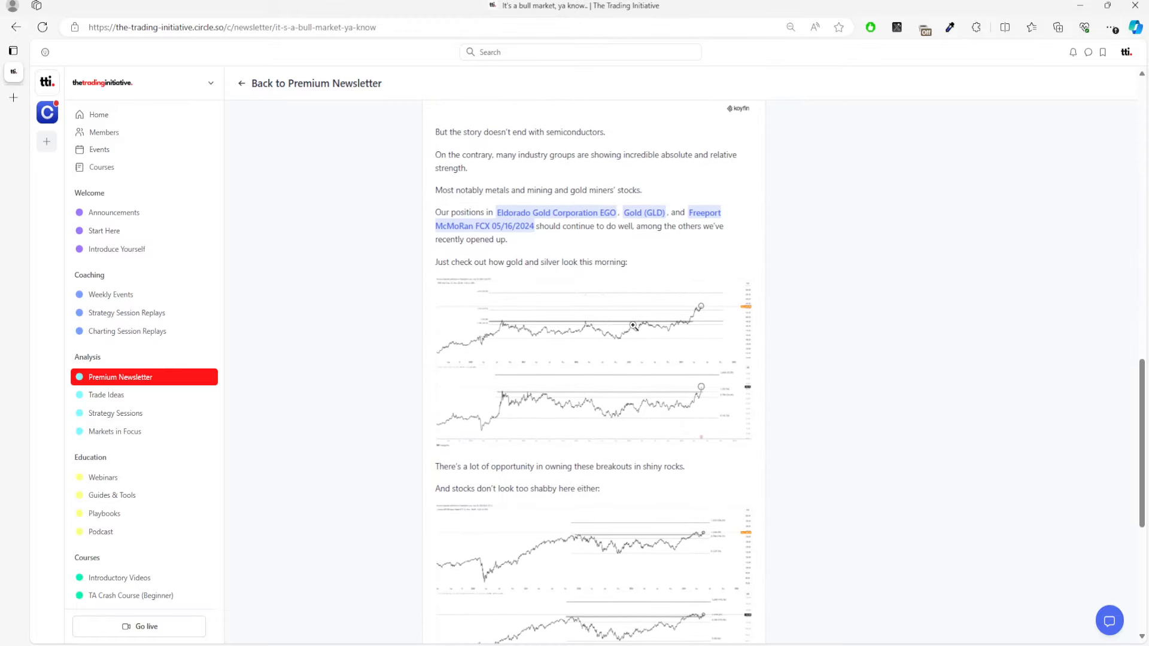
{"action": "left_click", "coordinate": [592, 359]}
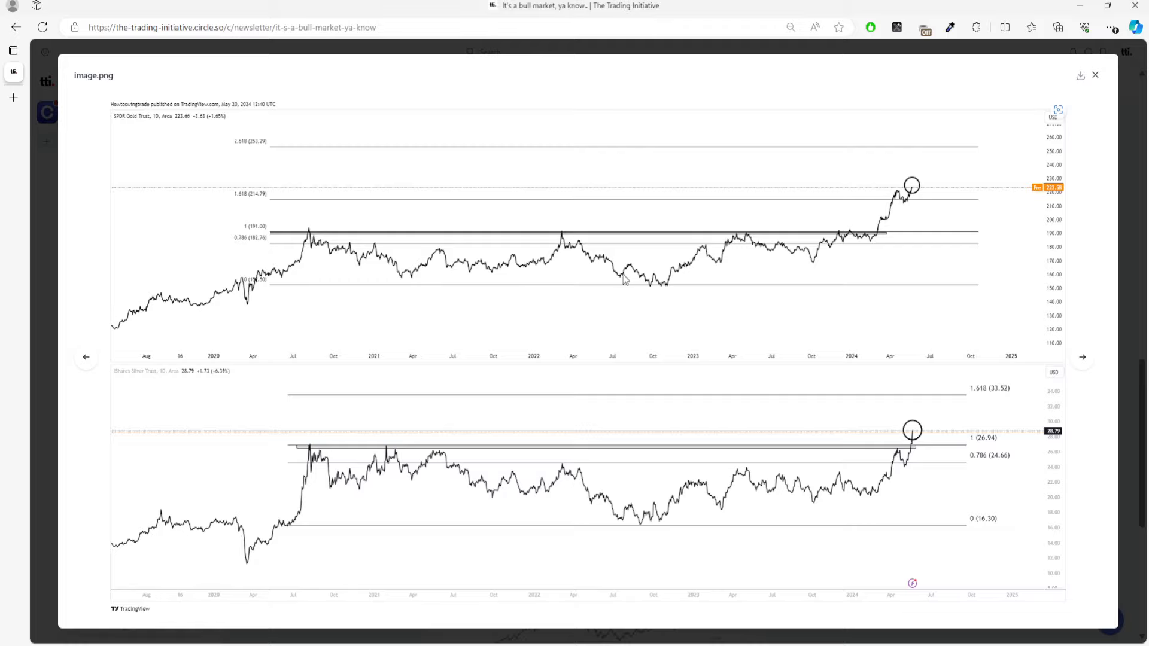
{"action": "mouse_move", "coordinate": [847, 402]}
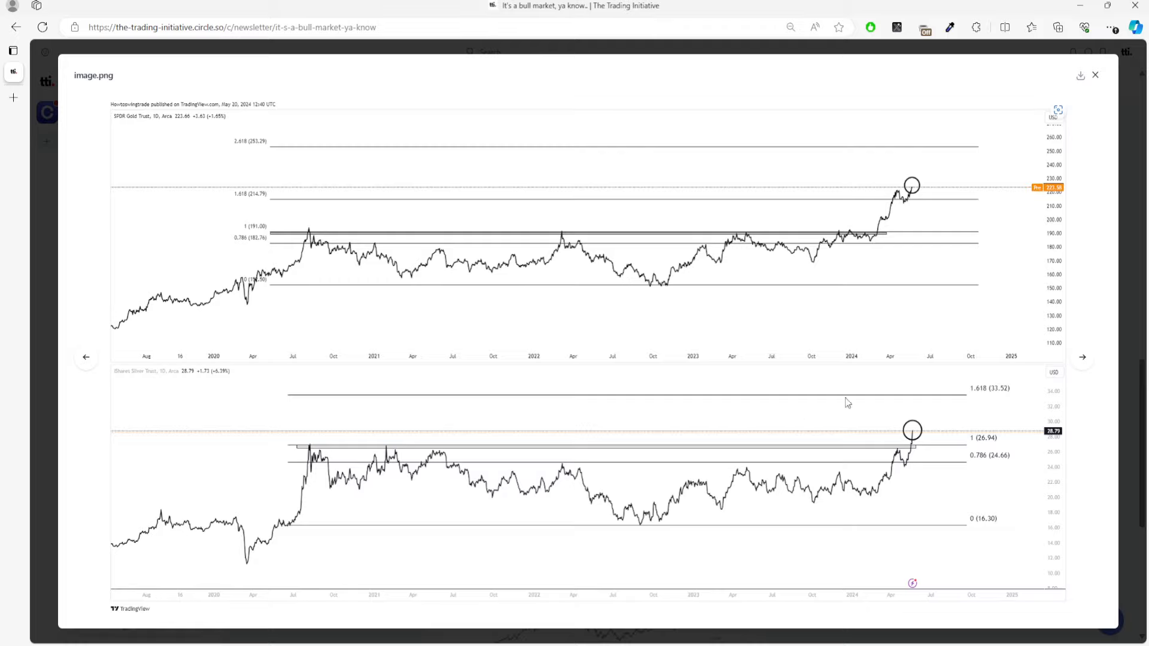
{"action": "mouse_move", "coordinate": [1118, 157]}
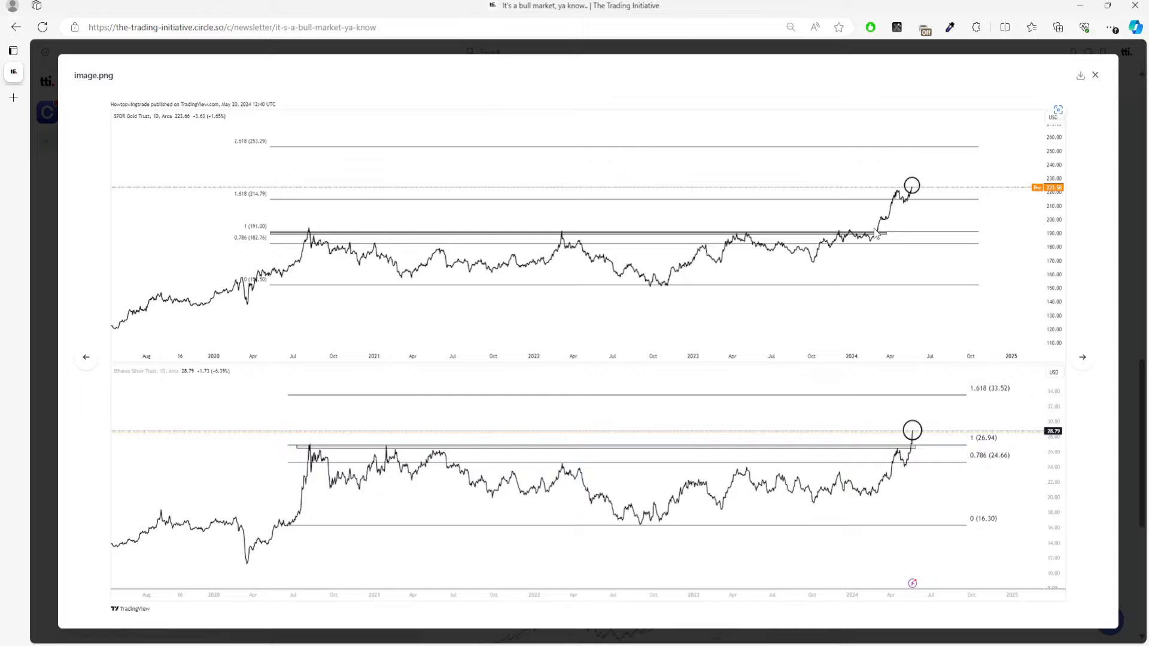
{"action": "mouse_move", "coordinate": [913, 207]}
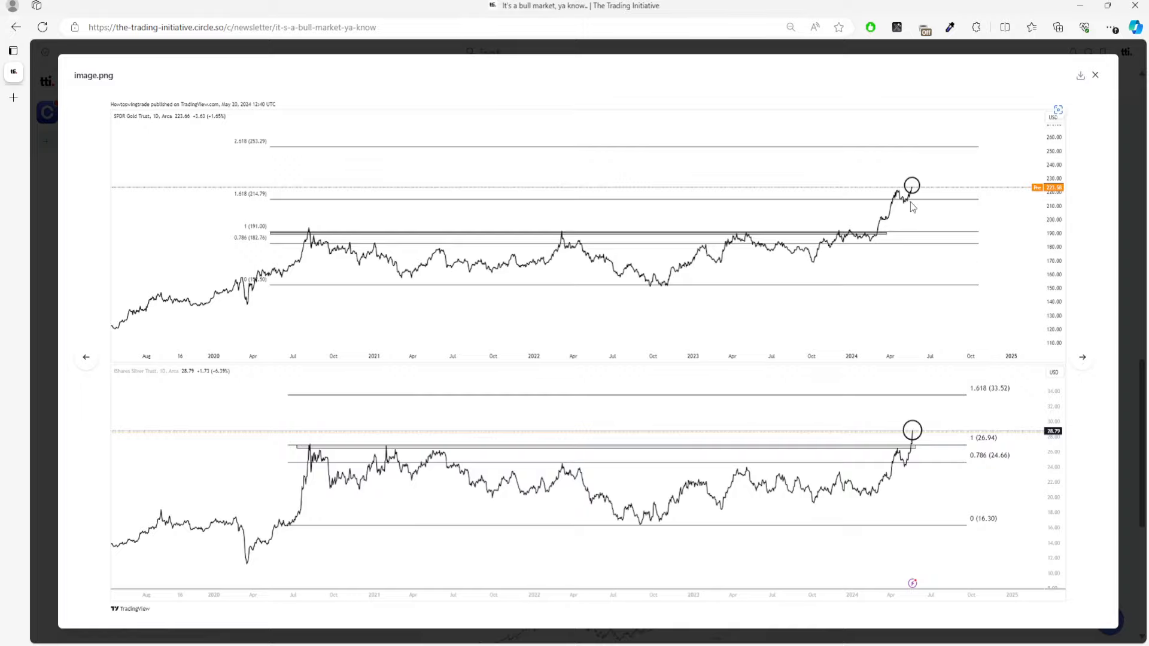
- Close the enlarged gold and silver chart and move down to the stock index charts
{"action": "left_click", "coordinate": [1094, 74]}
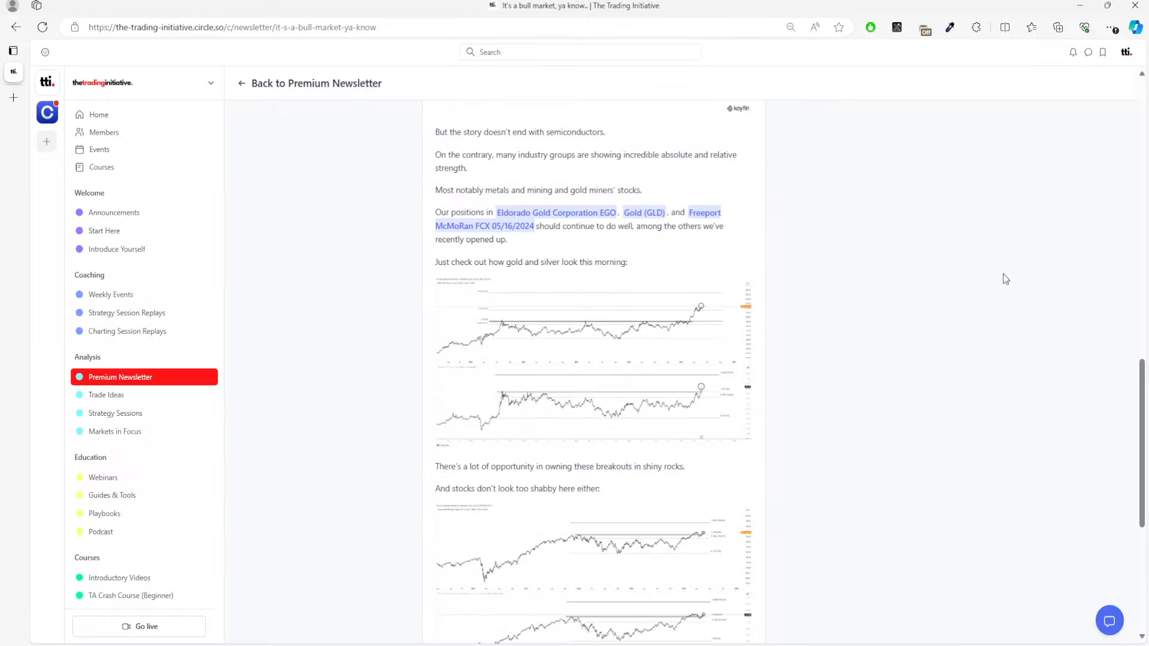
{"action": "scroll", "scroll_direction": "down", "scroll_amount": 3}
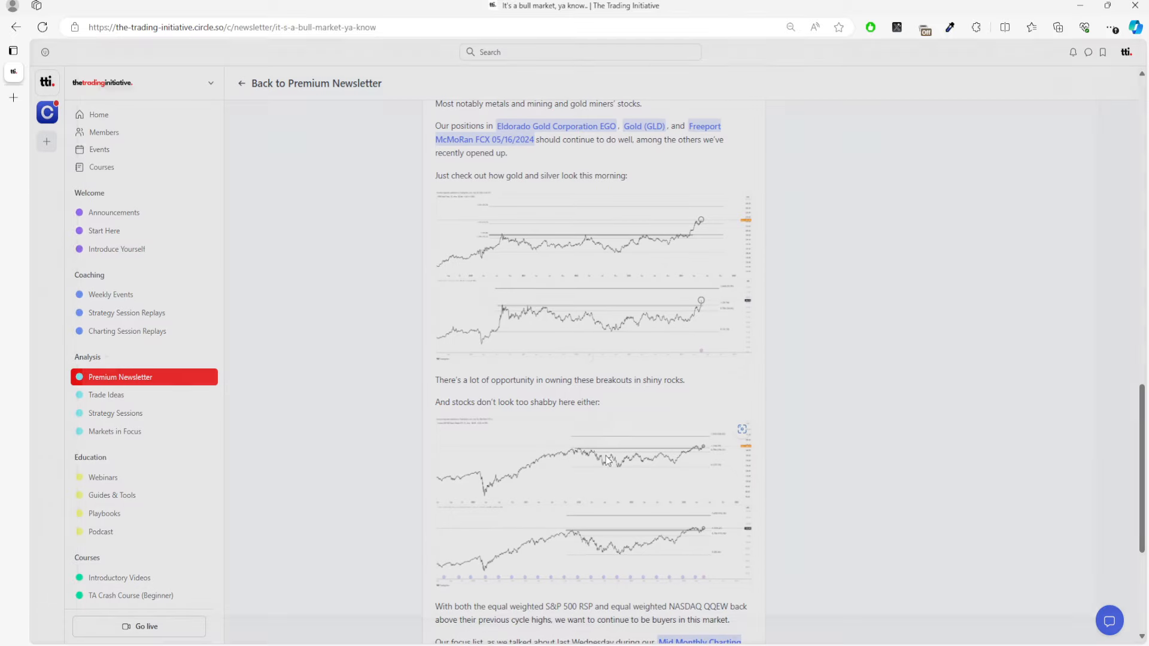
- Enlarge the equal-weight S&P 500 and NASDAQ breakout chart
{"action": "left_click", "coordinate": [593, 499]}
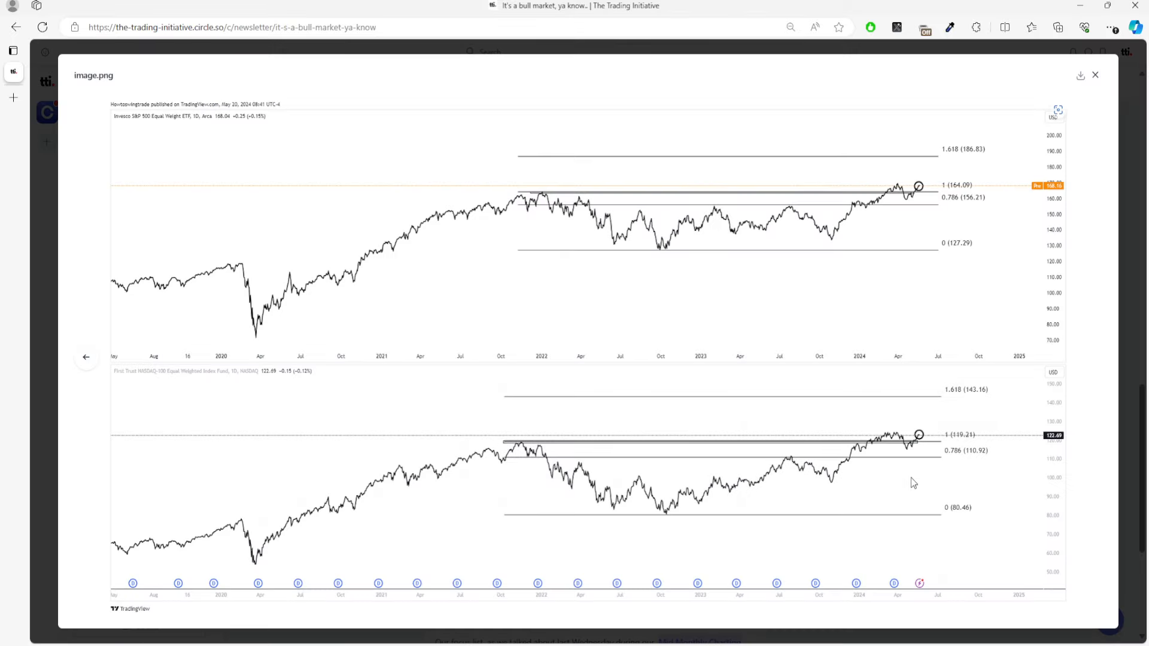
{"action": "mouse_move", "coordinate": [933, 451]}
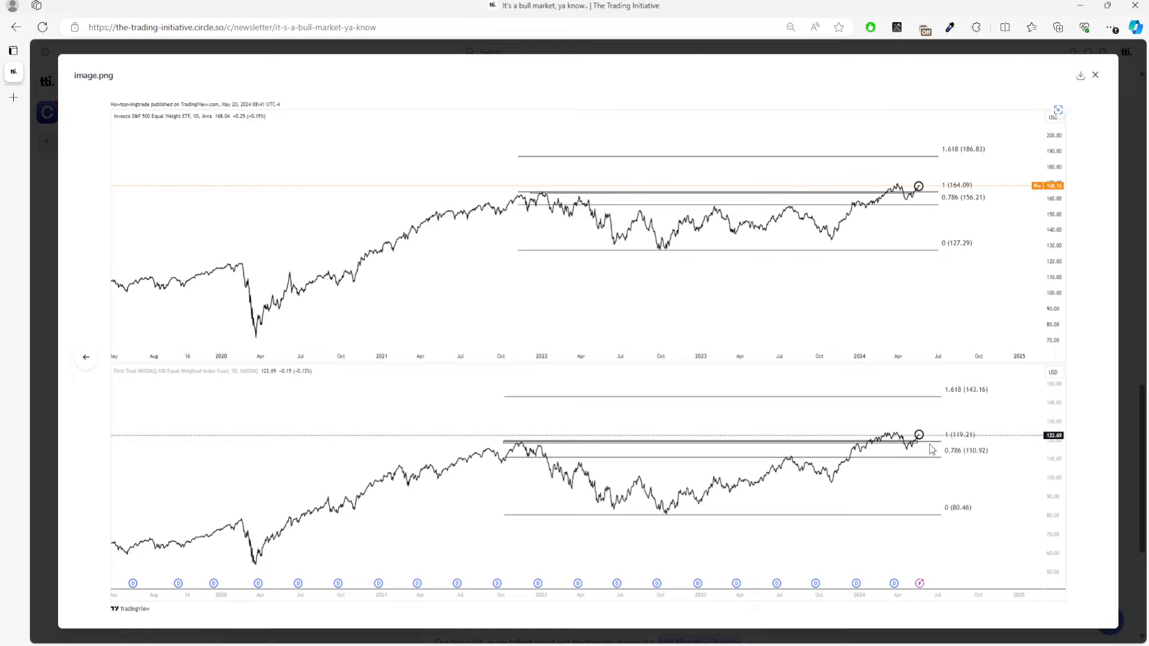
{"action": "mouse_move", "coordinate": [912, 433]}
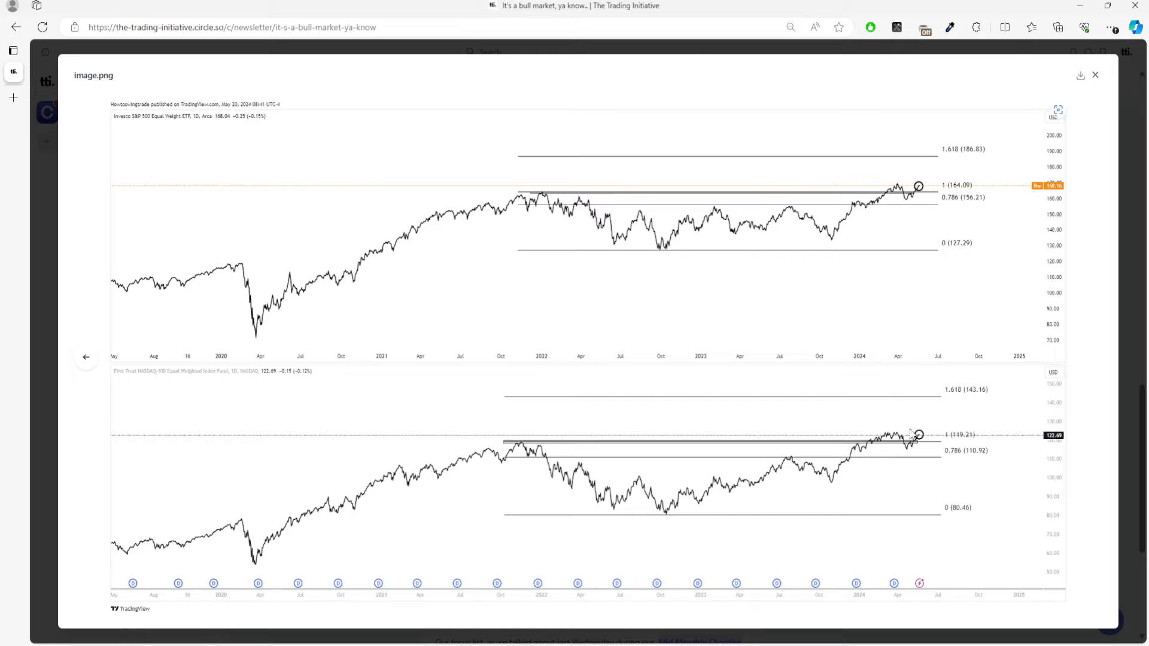
{"action": "mouse_move", "coordinate": [921, 379]}
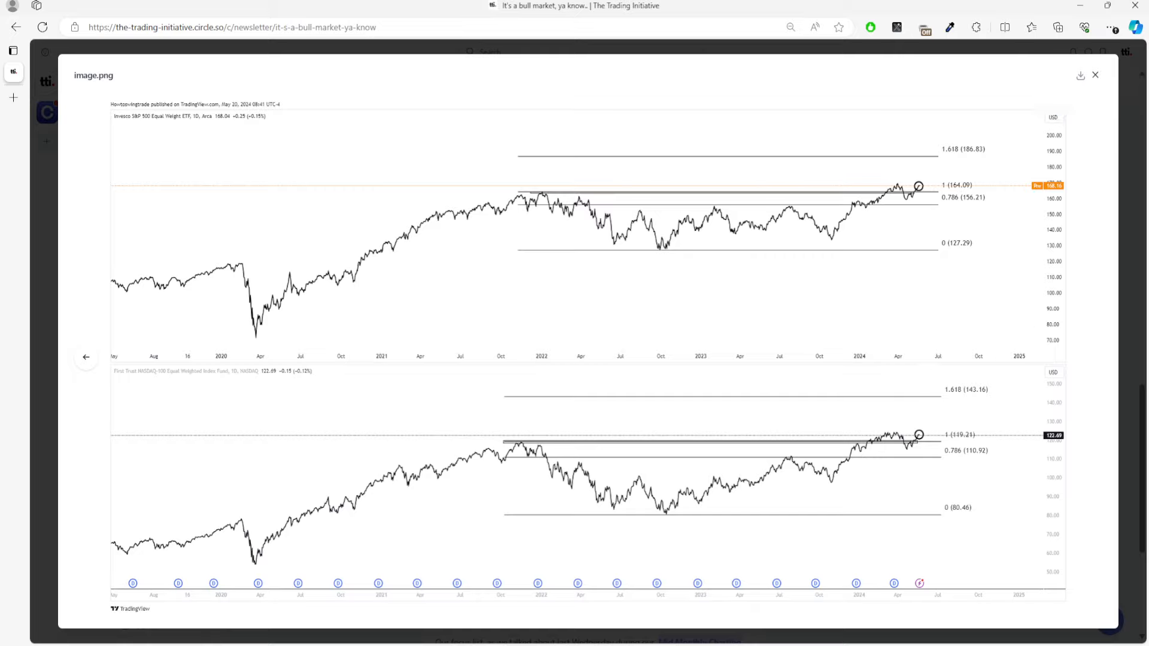
{"action": "mouse_move", "coordinate": [1094, 79]}
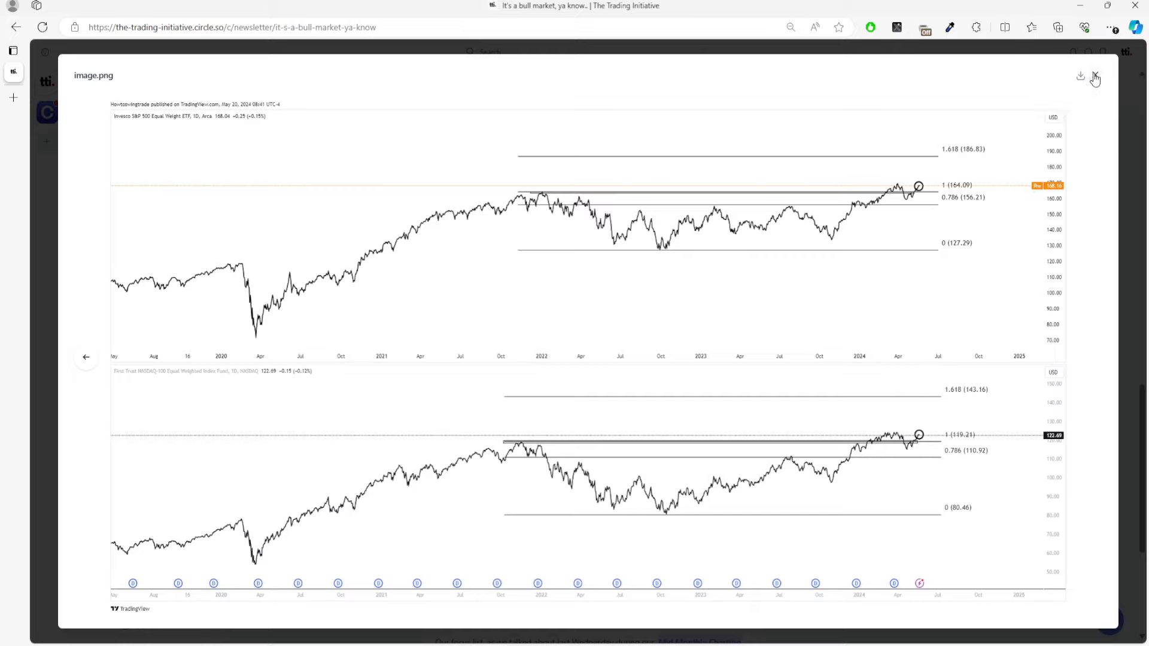
{"action": "mouse_move", "coordinate": [1012, 203]}
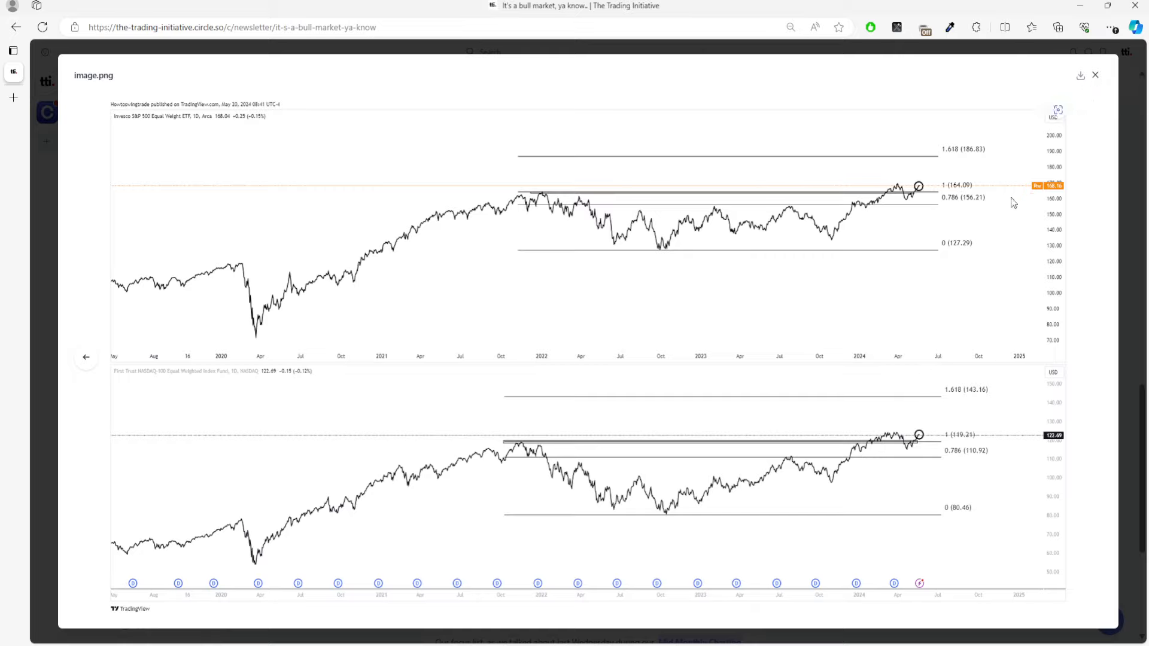
- Return to the Premium Newsletter feed and enlarge the May 20th Heavy Hitters Report table
{"action": "left_click", "coordinate": [1094, 74]}
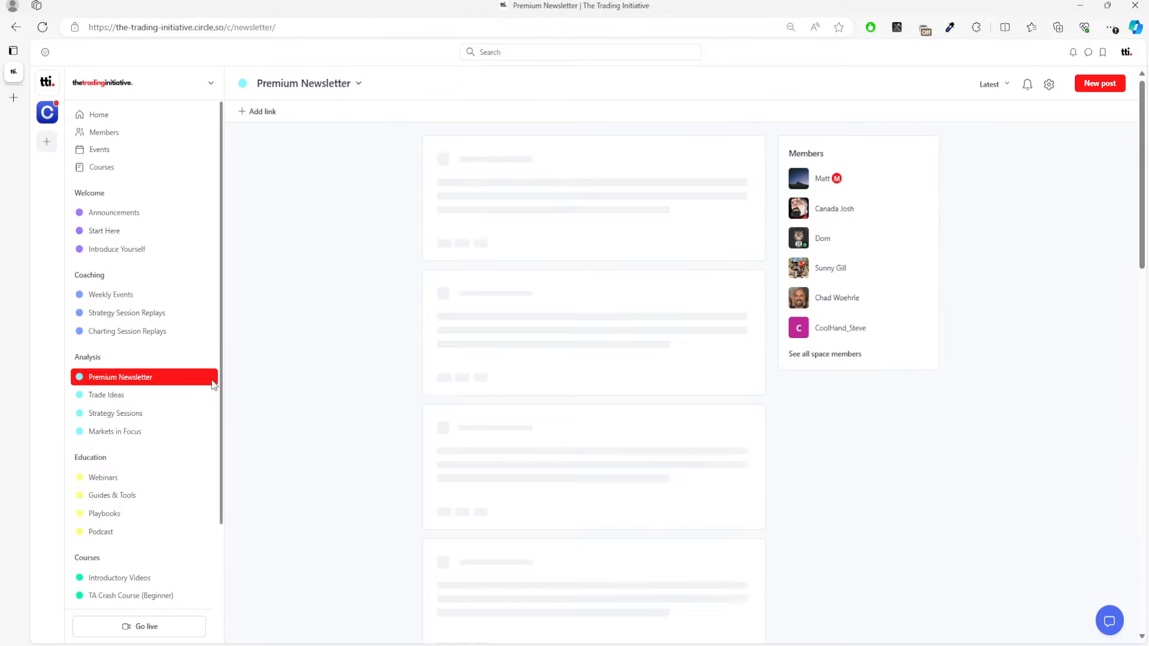
{"action": "mouse_move", "coordinate": [384, 419]}
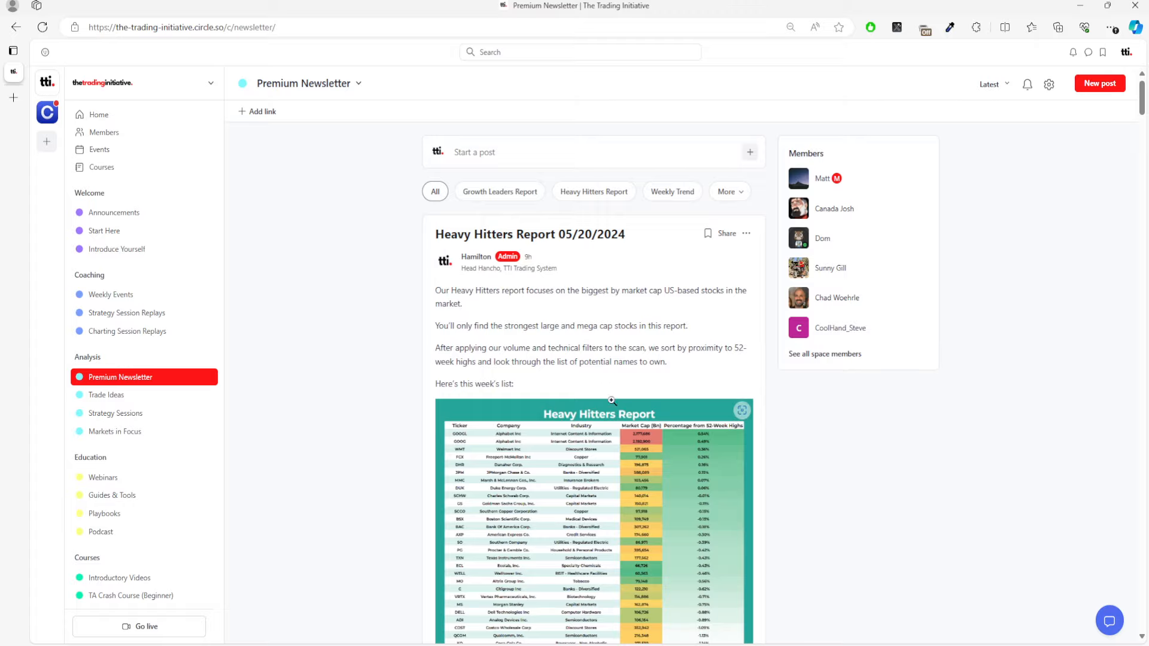
{"action": "scroll", "scroll_direction": "down", "scroll_amount": 3}
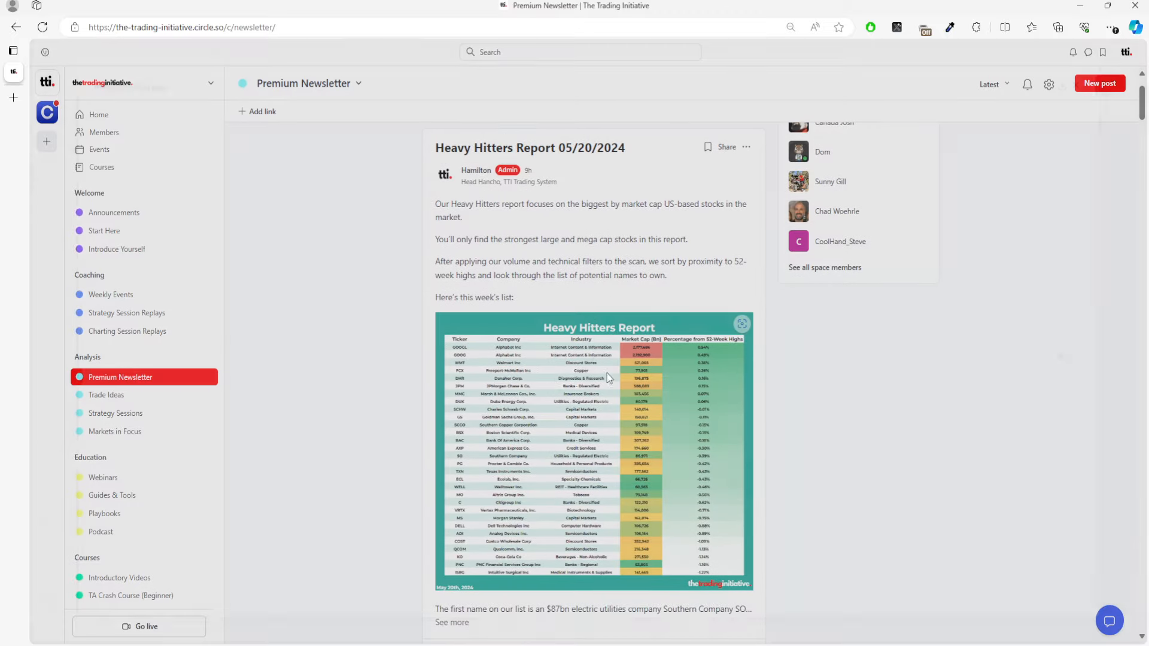
{"action": "left_click", "coordinate": [593, 449]}
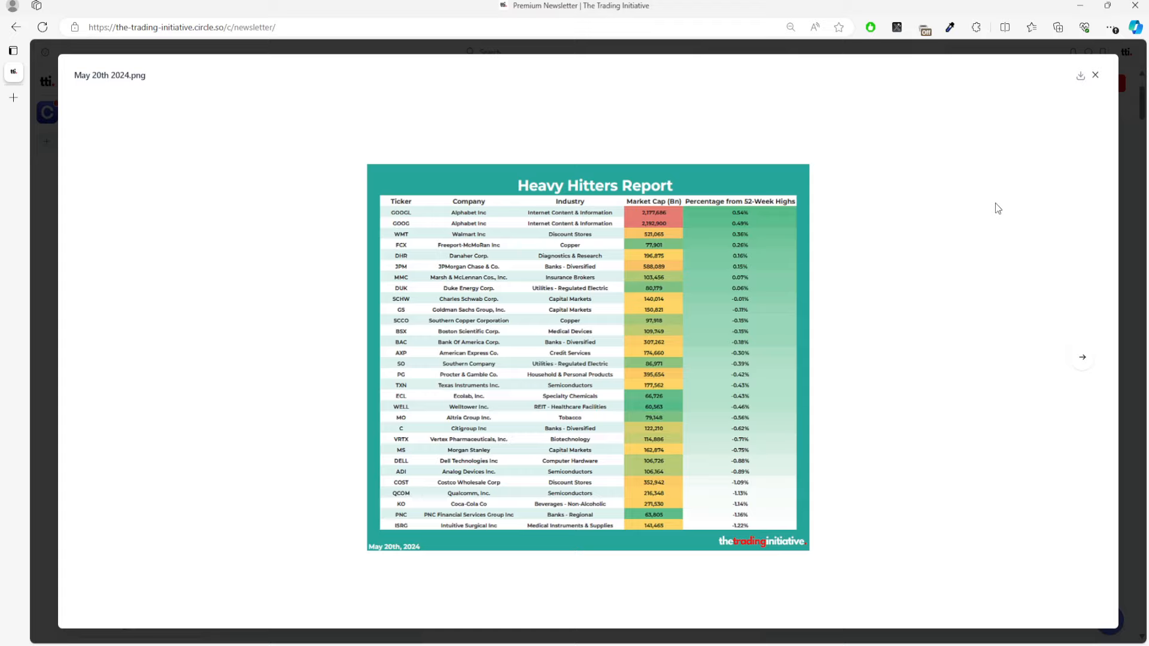
{"action": "mouse_move", "coordinate": [395, 177]}
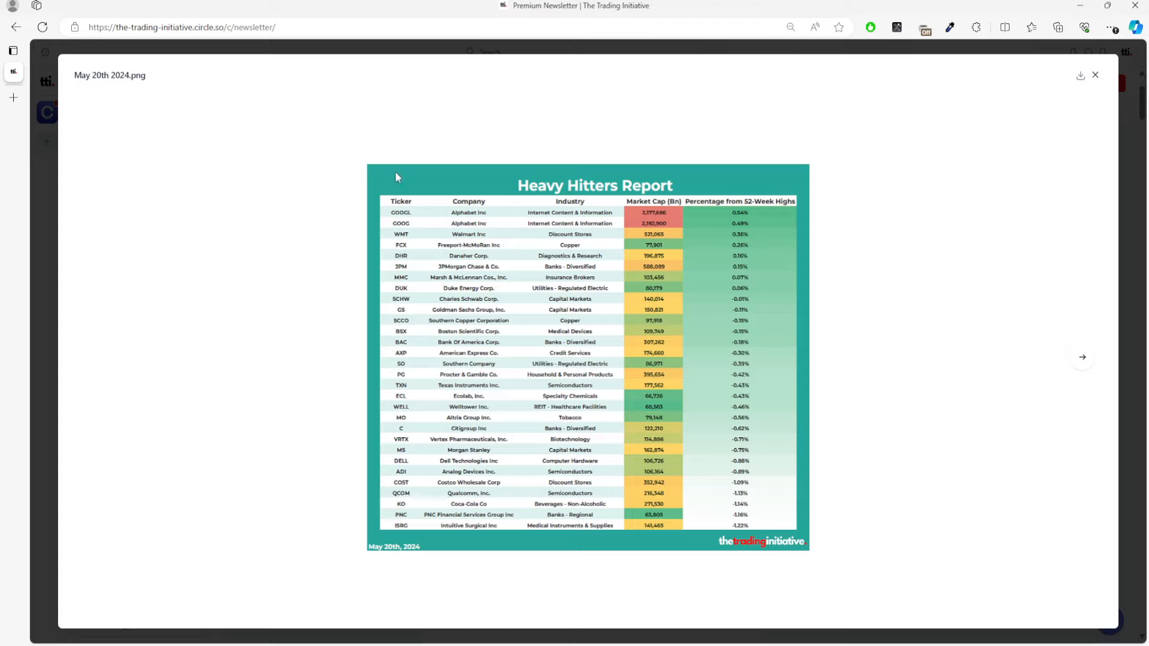
{"action": "mouse_move", "coordinate": [424, 294]}
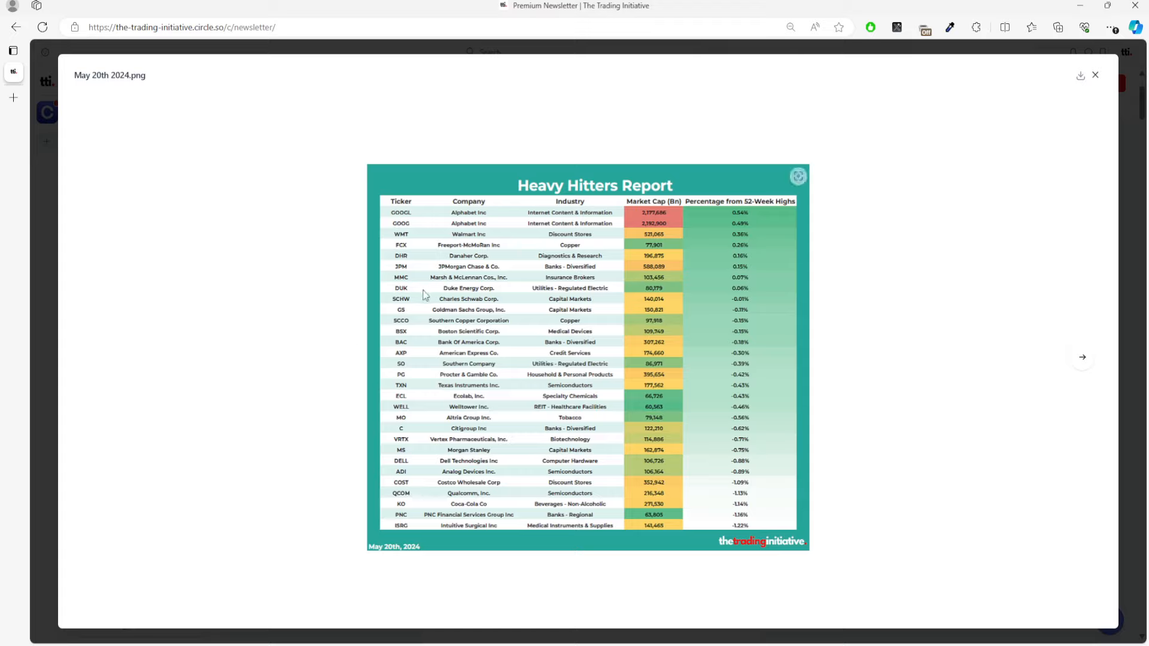
{"action": "mouse_move", "coordinate": [403, 385]}
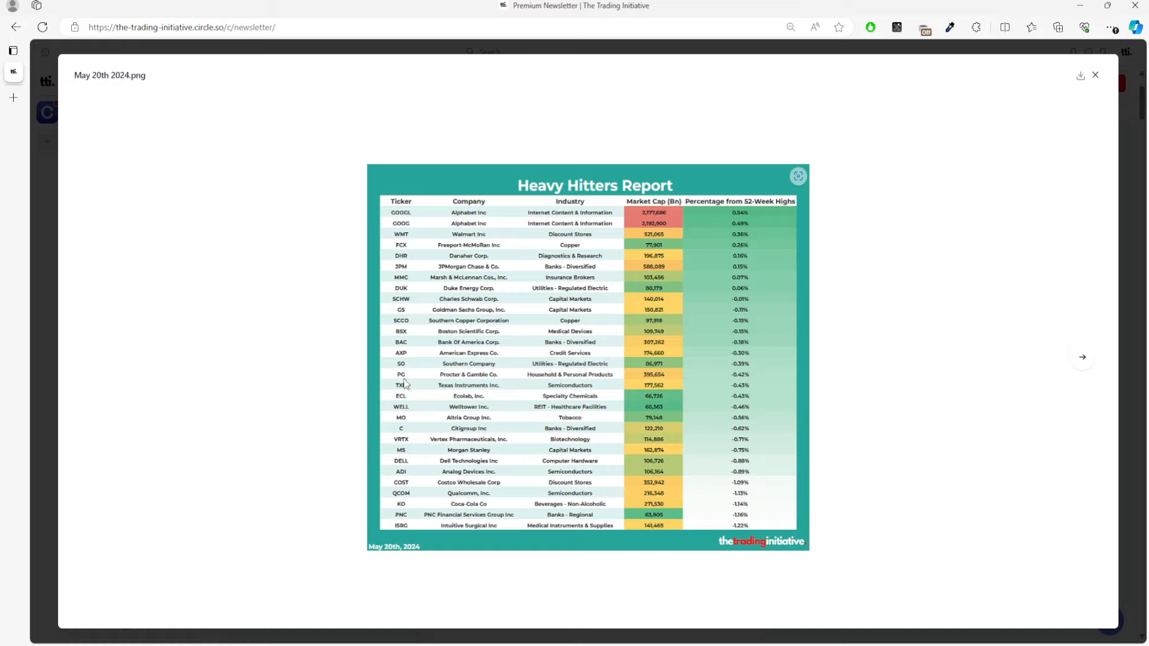
{"action": "mouse_move", "coordinate": [298, 357]}
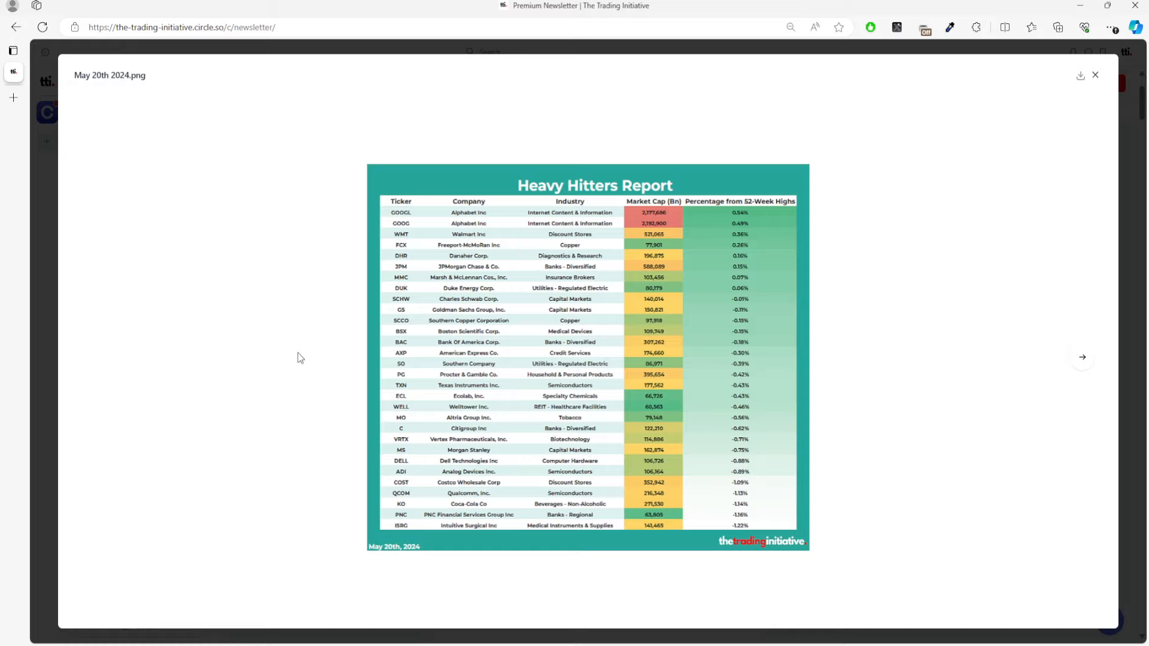
{"action": "mouse_move", "coordinate": [699, 235]}
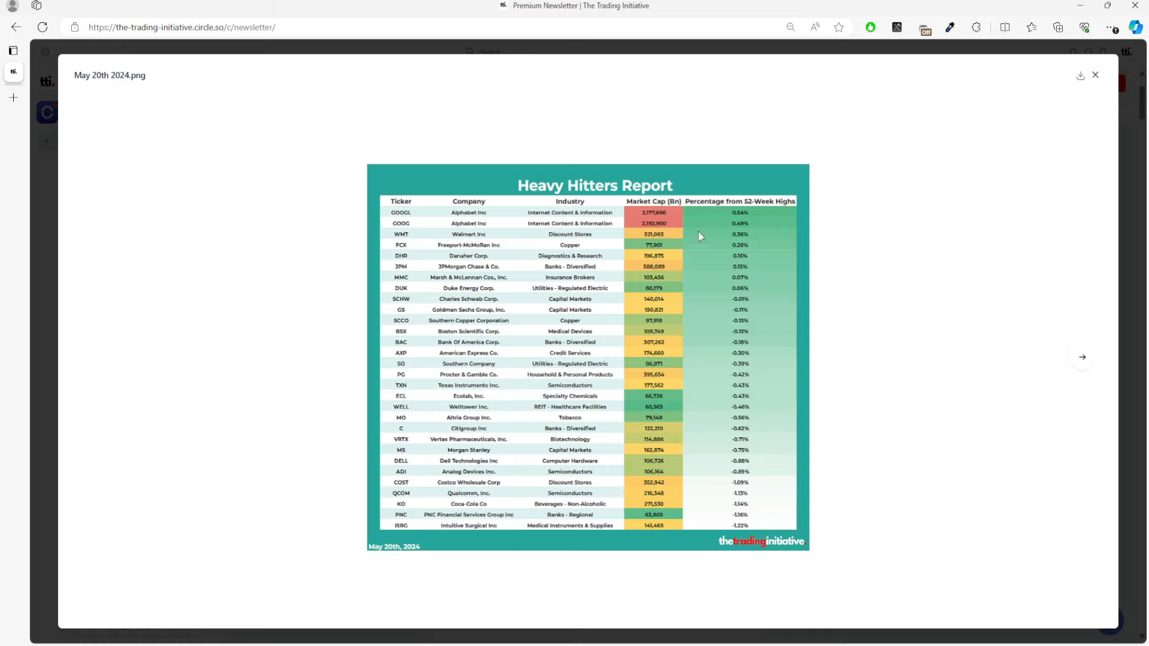
{"action": "mouse_move", "coordinate": [776, 294]}
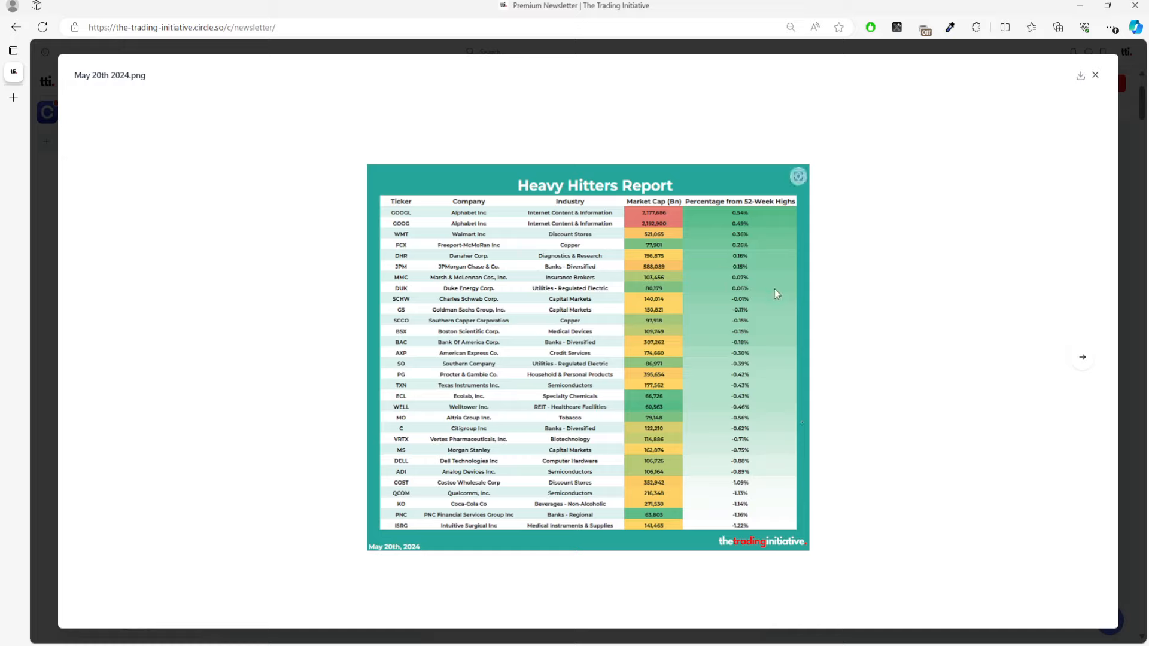
{"action": "mouse_move", "coordinate": [412, 219]}
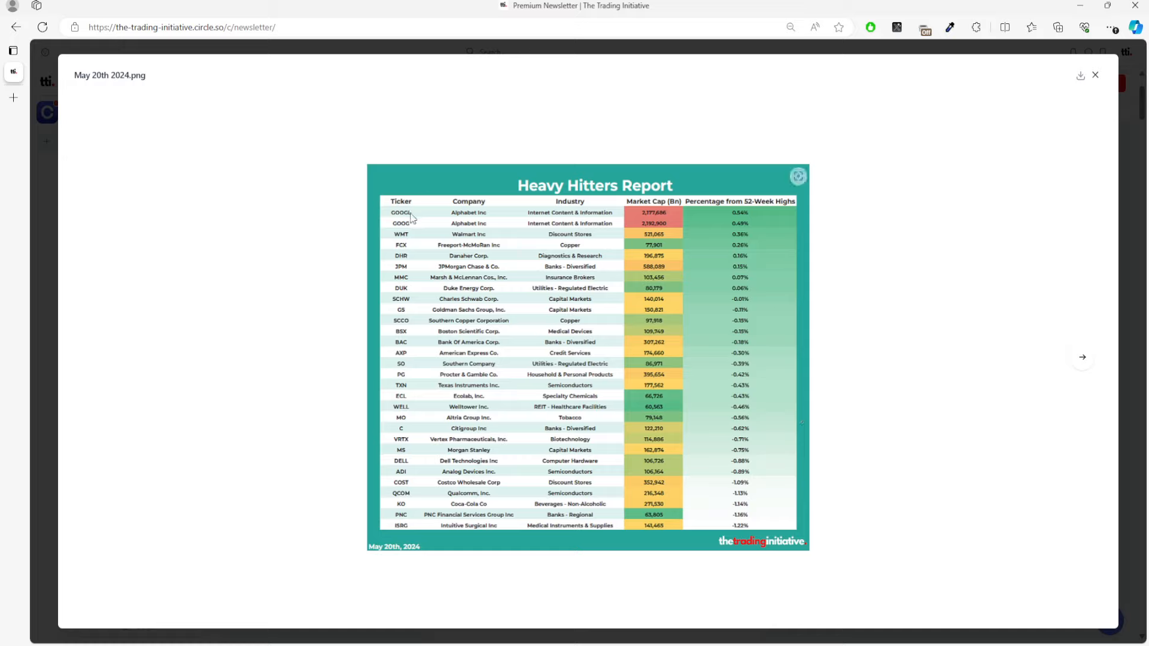
{"action": "mouse_move", "coordinate": [421, 209]}
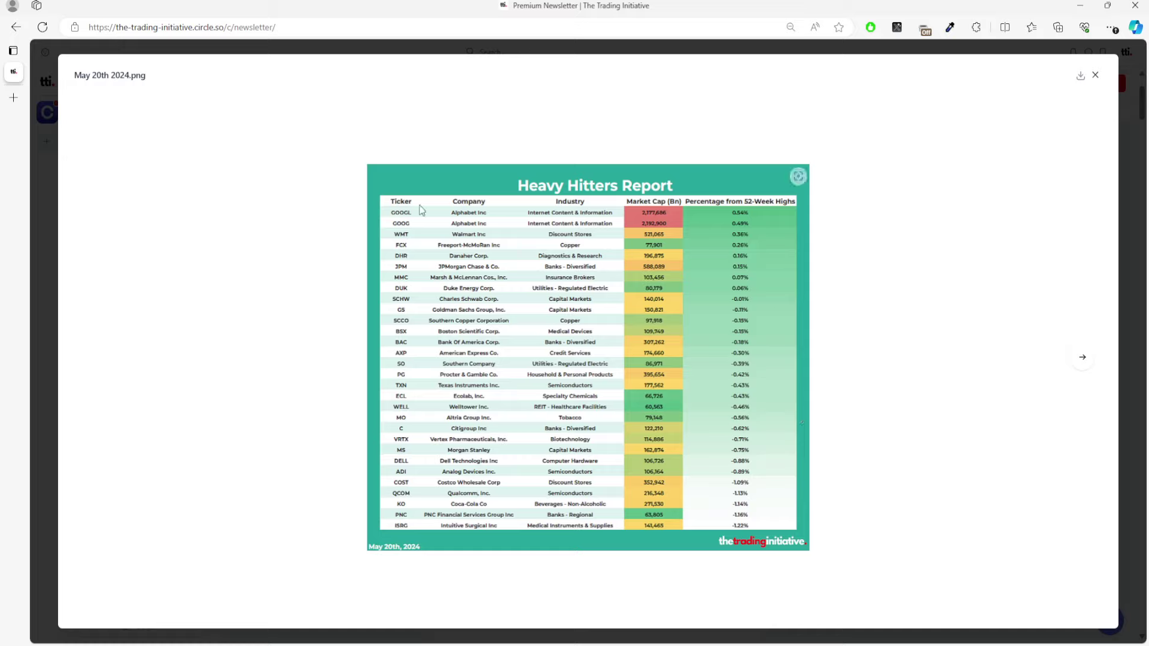
{"action": "mouse_move", "coordinate": [428, 250]}
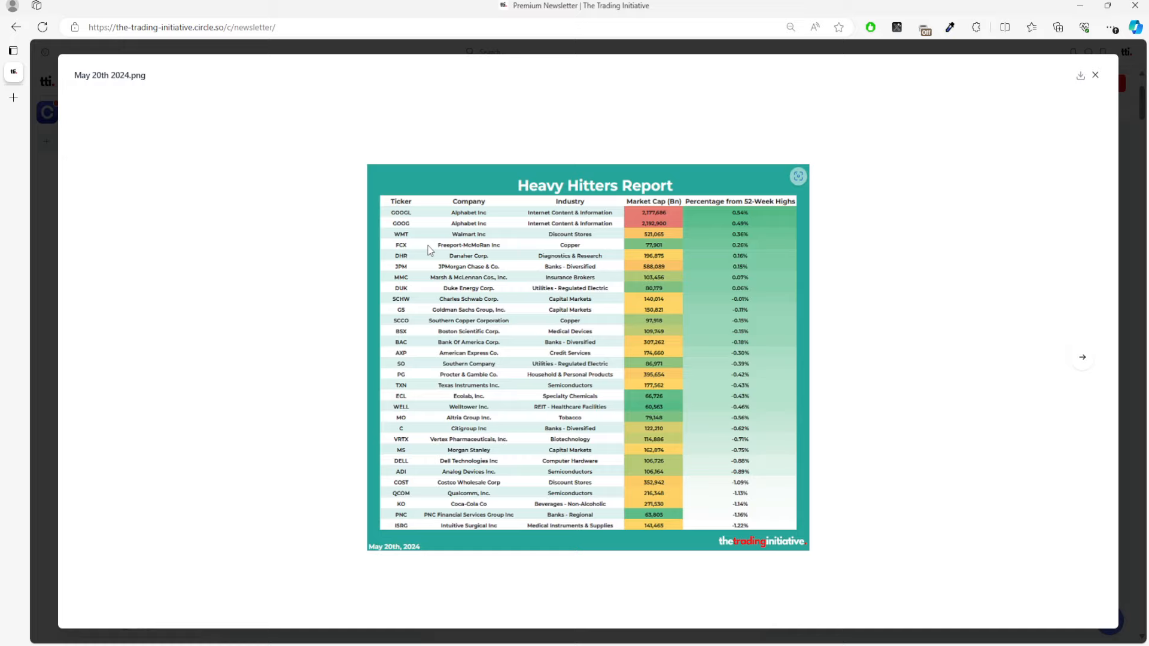
{"action": "mouse_move", "coordinate": [416, 273]}
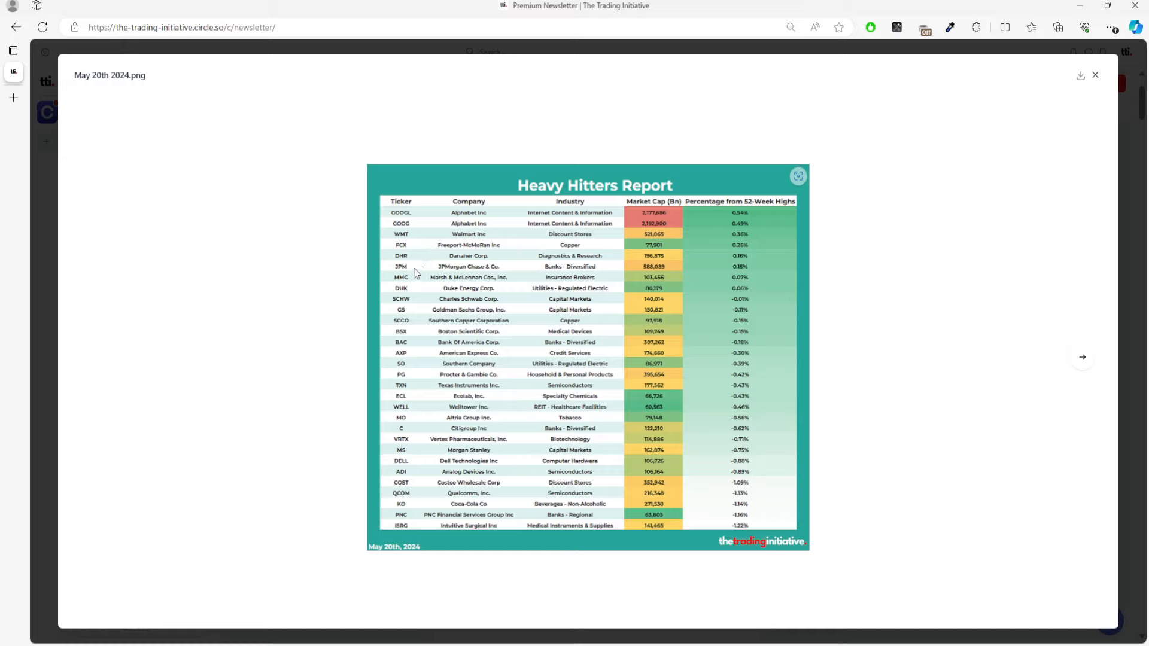
{"action": "mouse_move", "coordinate": [417, 267]}
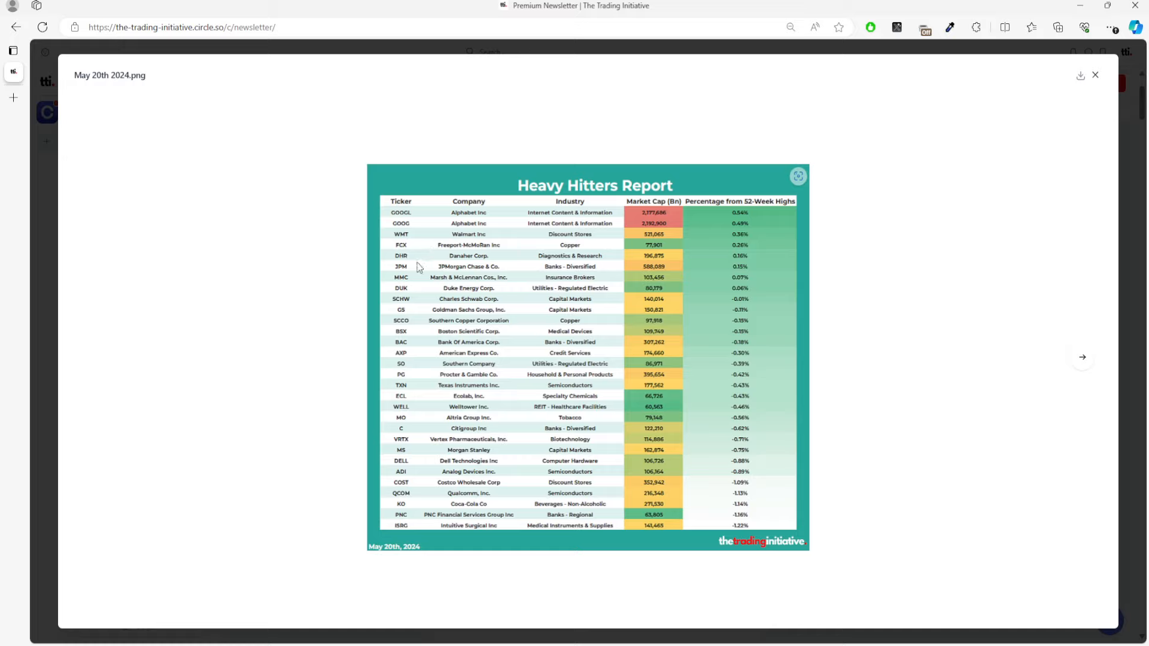
{"action": "mouse_move", "coordinate": [407, 306]}
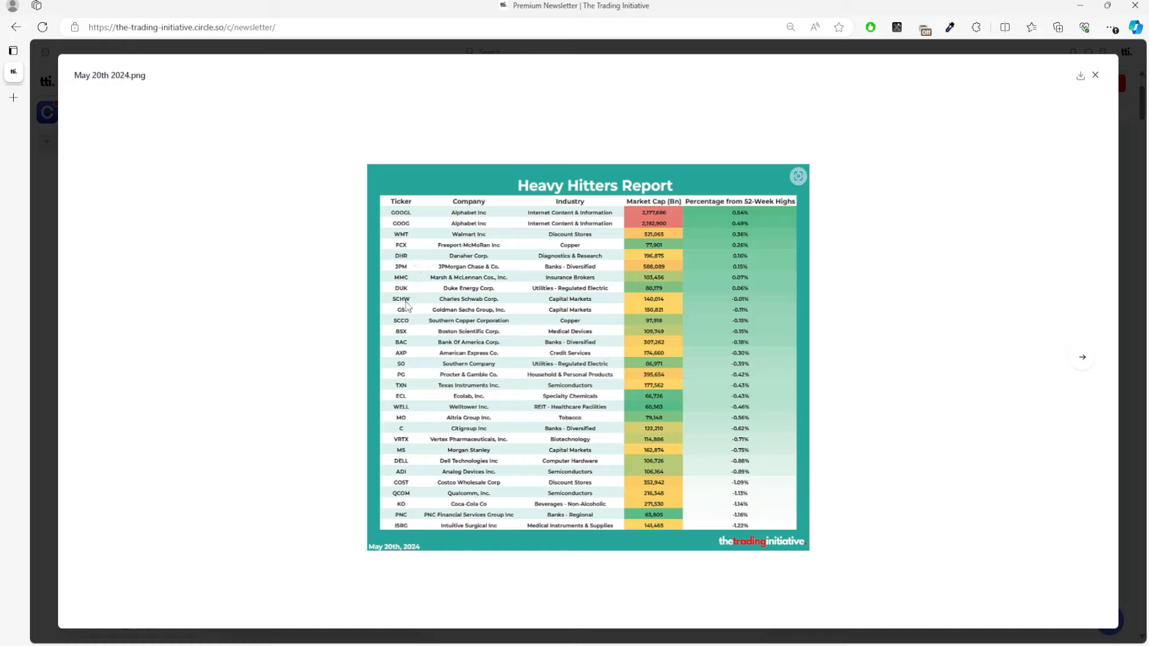
{"action": "mouse_move", "coordinate": [408, 313]}
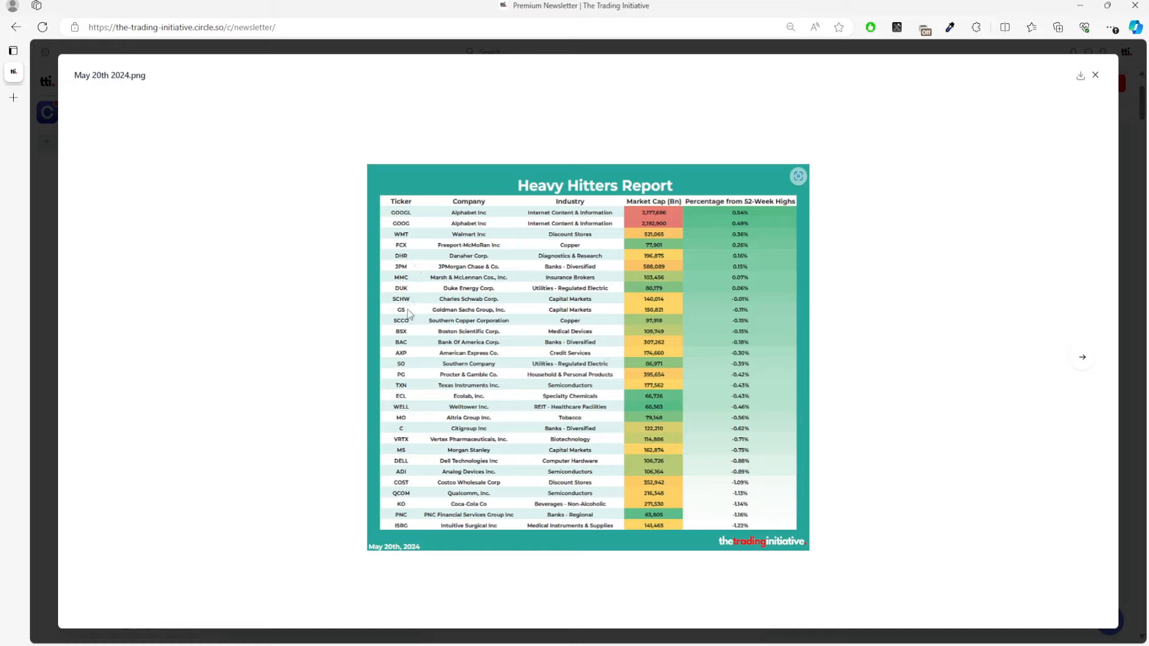
{"action": "mouse_move", "coordinate": [431, 358]}
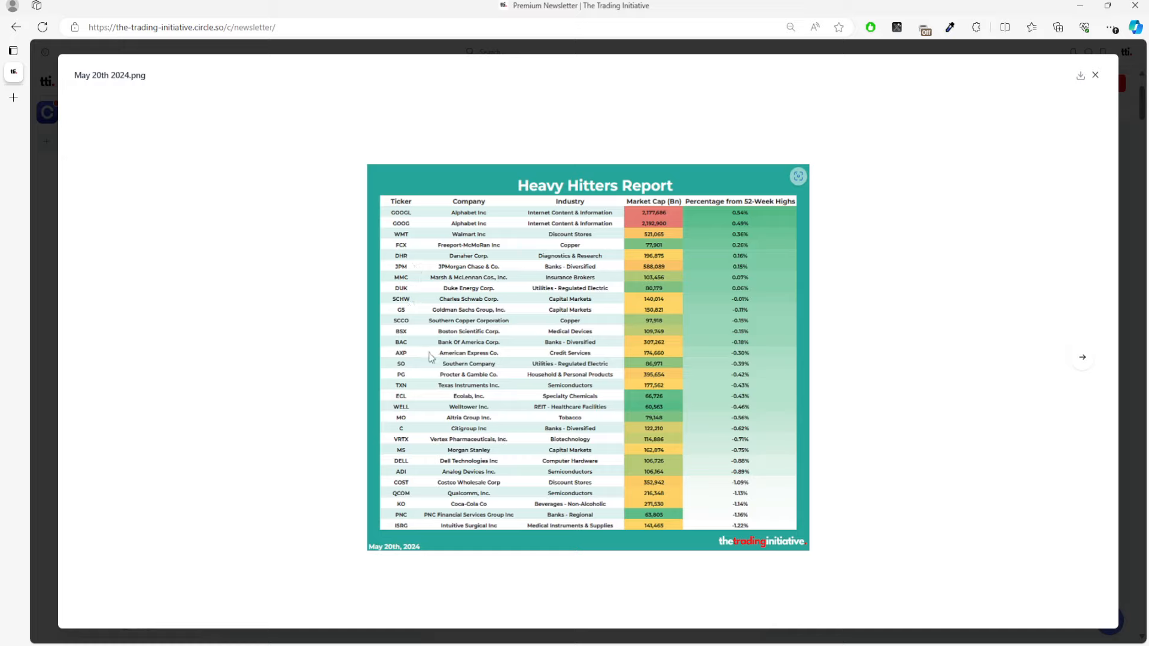
{"action": "mouse_move", "coordinate": [410, 370]}
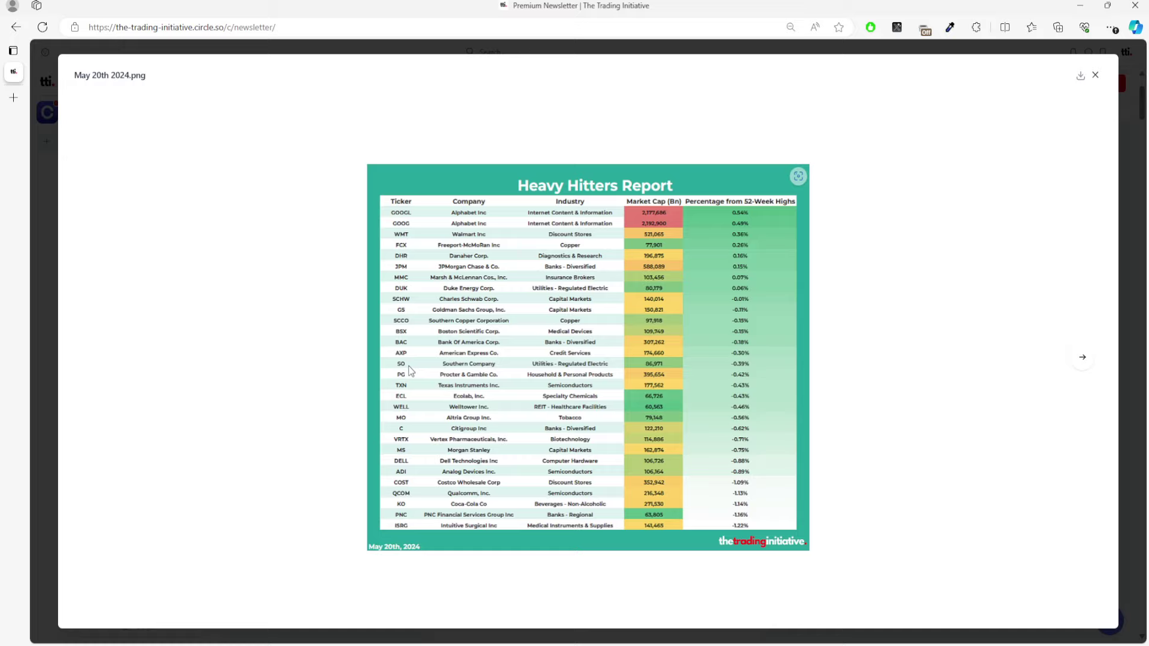
{"action": "mouse_move", "coordinate": [420, 430]}
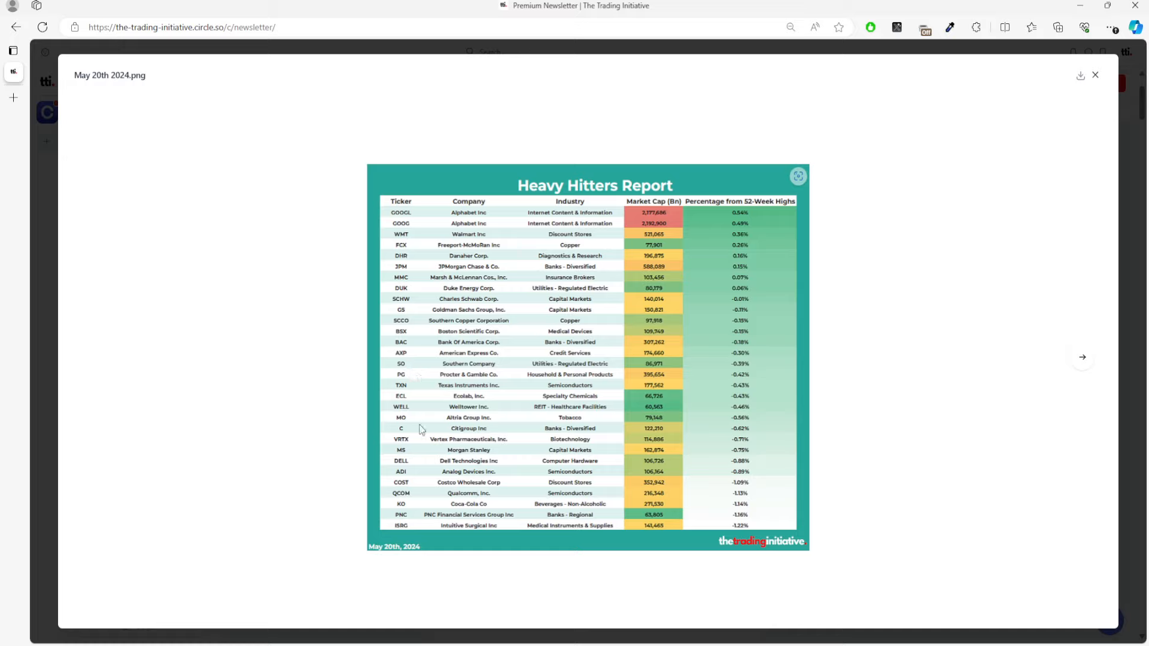
{"action": "mouse_move", "coordinate": [412, 463]}
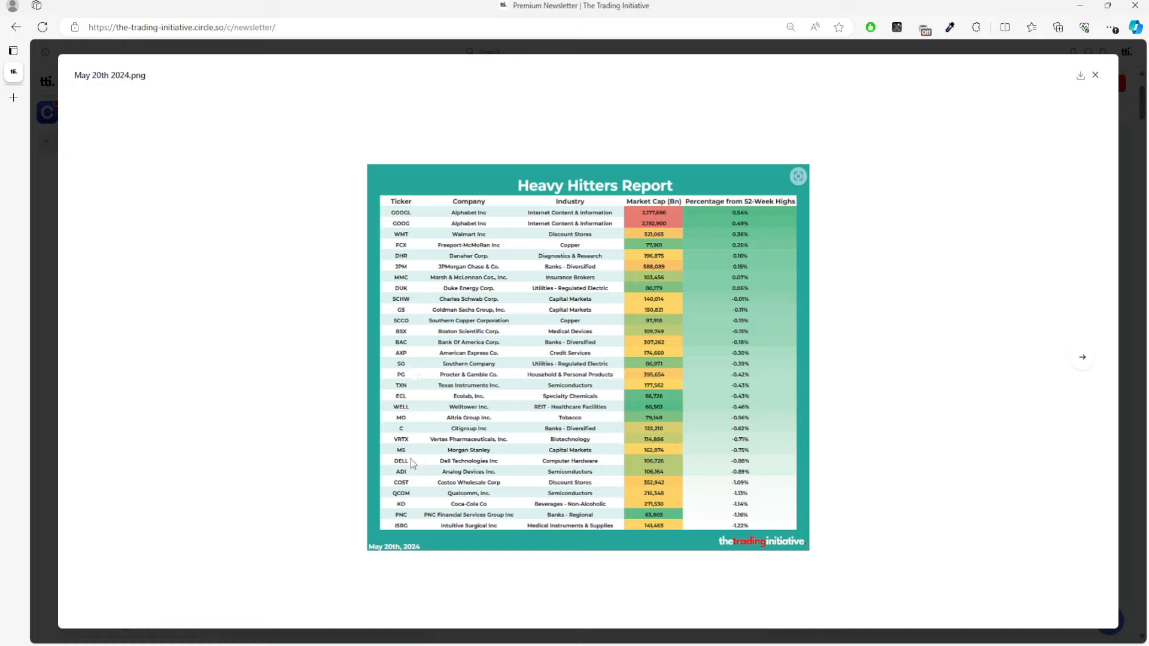
{"action": "mouse_move", "coordinate": [414, 499]}
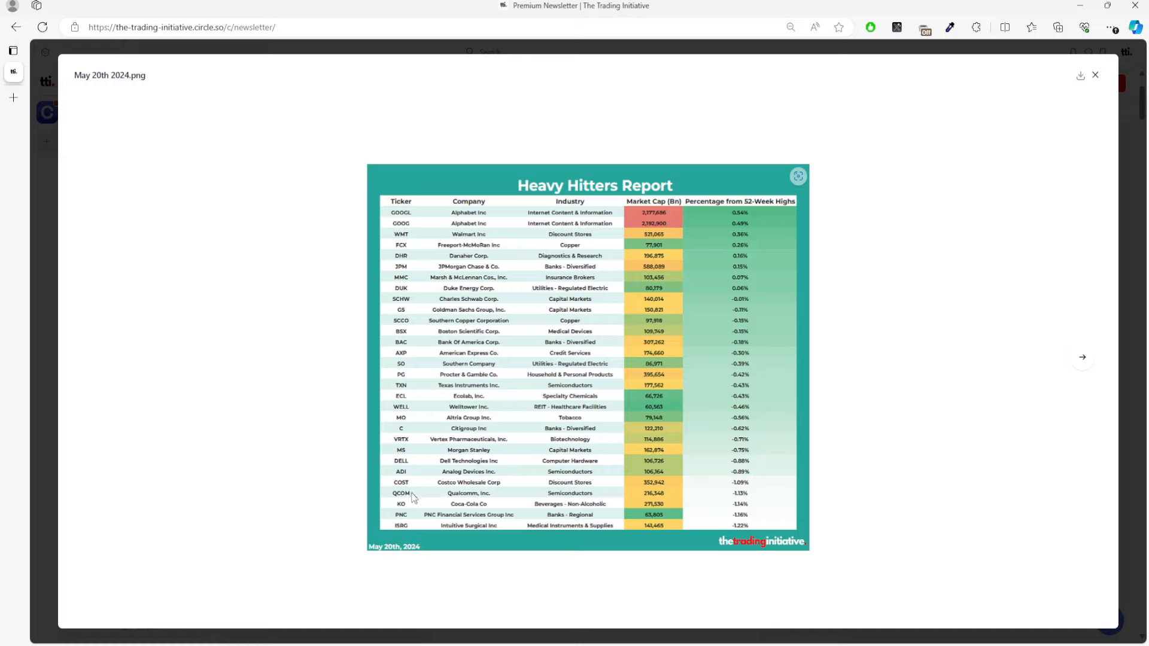
{"action": "mouse_move", "coordinate": [414, 485]}
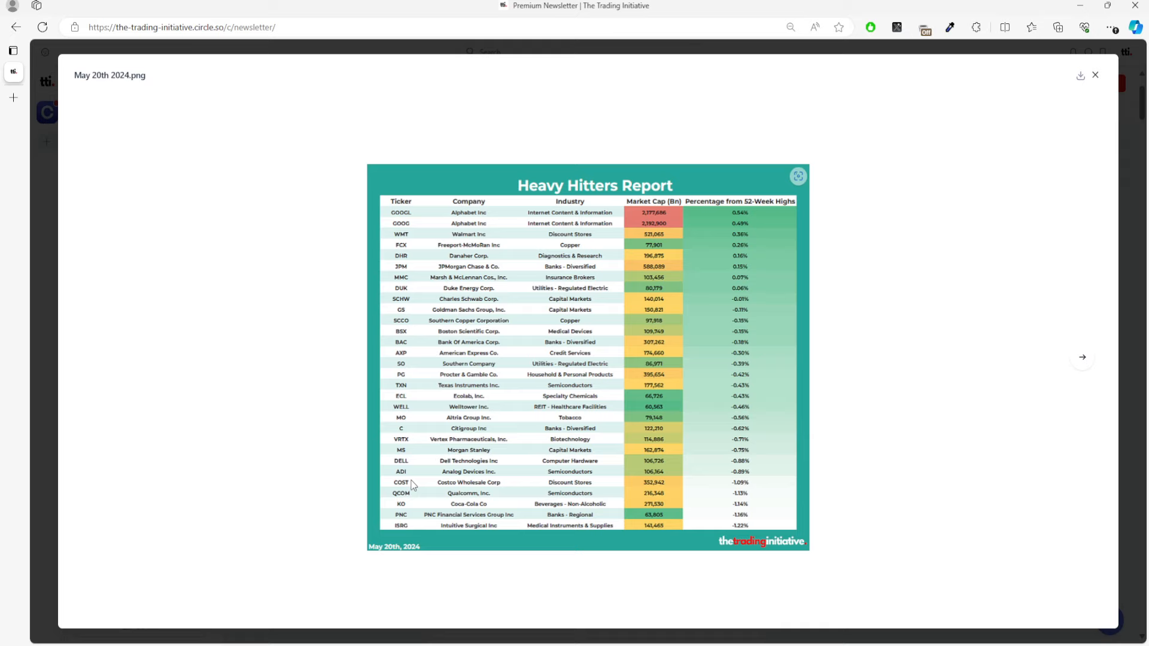
- Switch to the charting window and load the SPY daily chart from search results
{"action": "left_click", "coordinate": [1094, 74]}
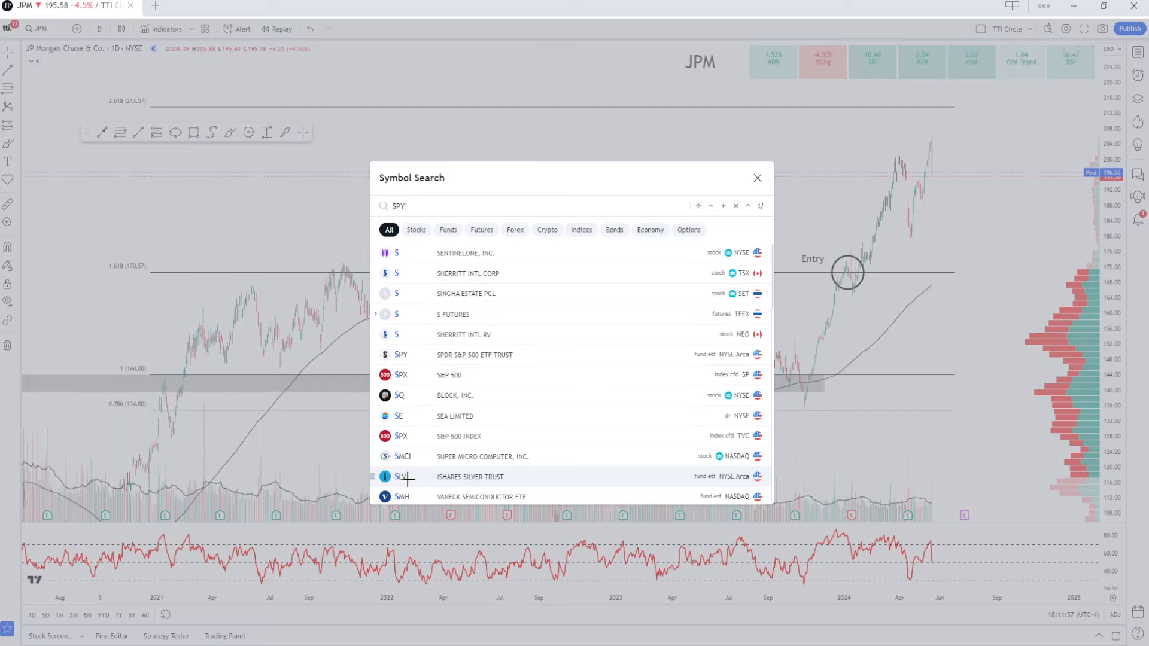
{"action": "left_click", "coordinate": [400, 355]}
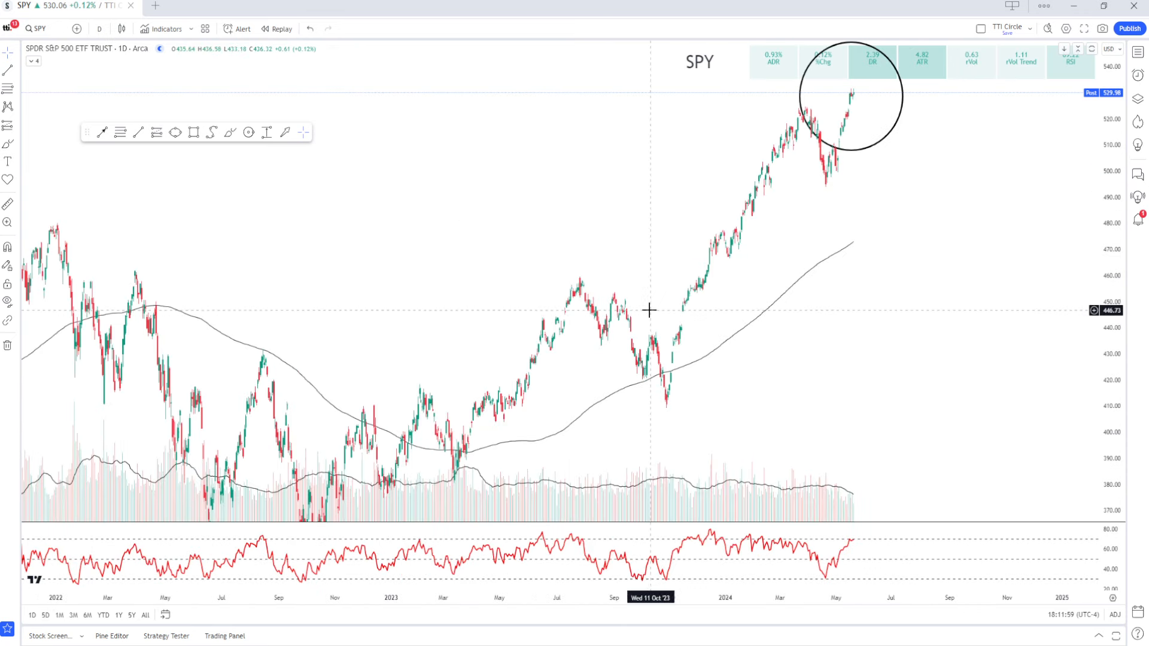